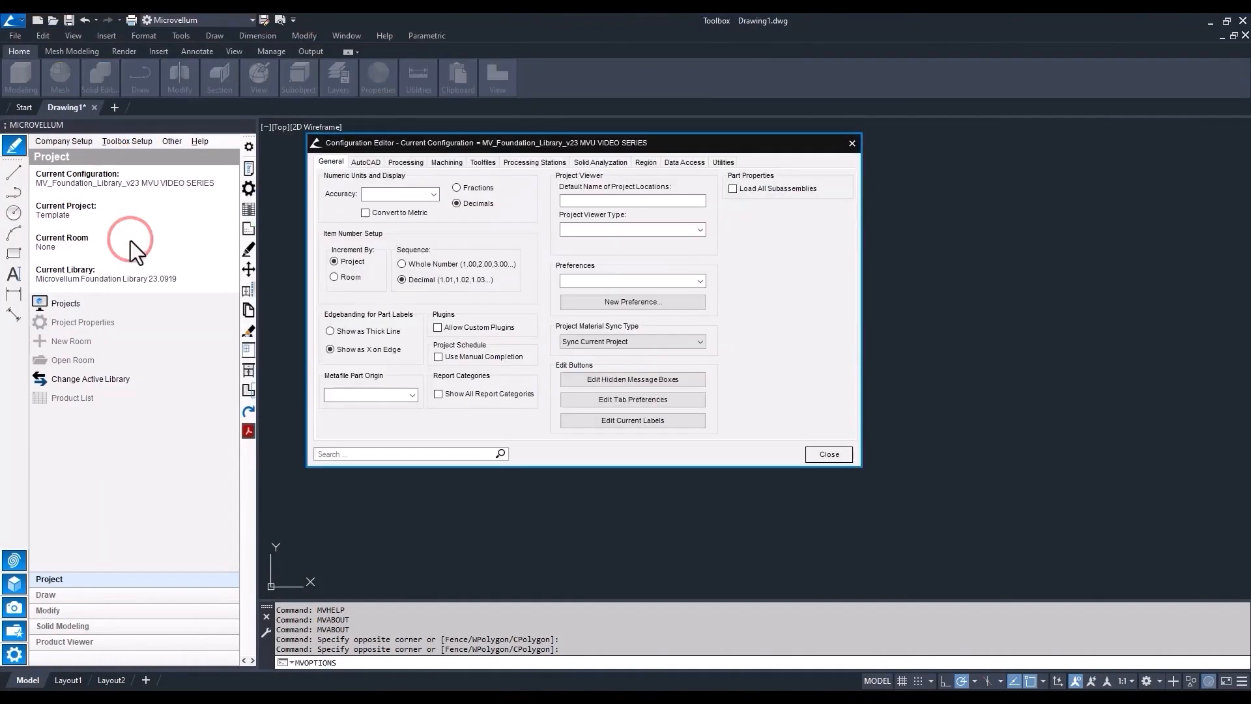
Launch Database Management from the Configuration Editor's Utilities tab
{"action": "left_click", "coordinate": [722, 161]}
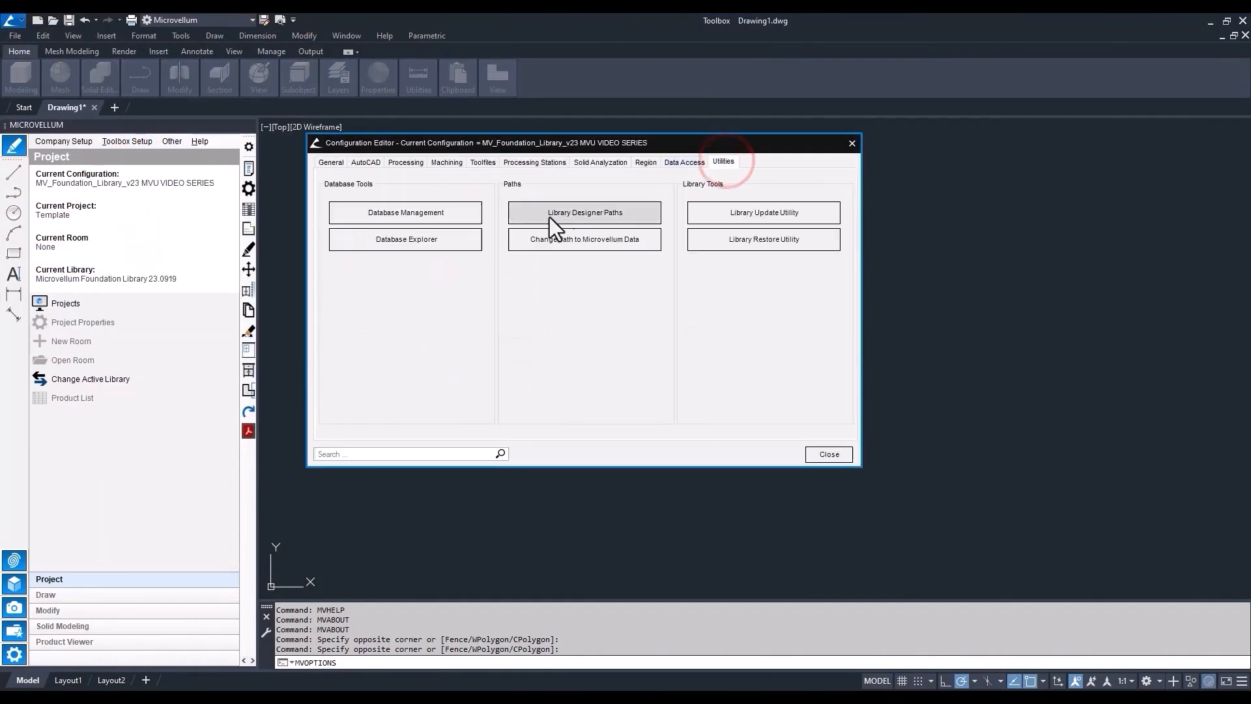
{"action": "left_click", "coordinate": [404, 213]}
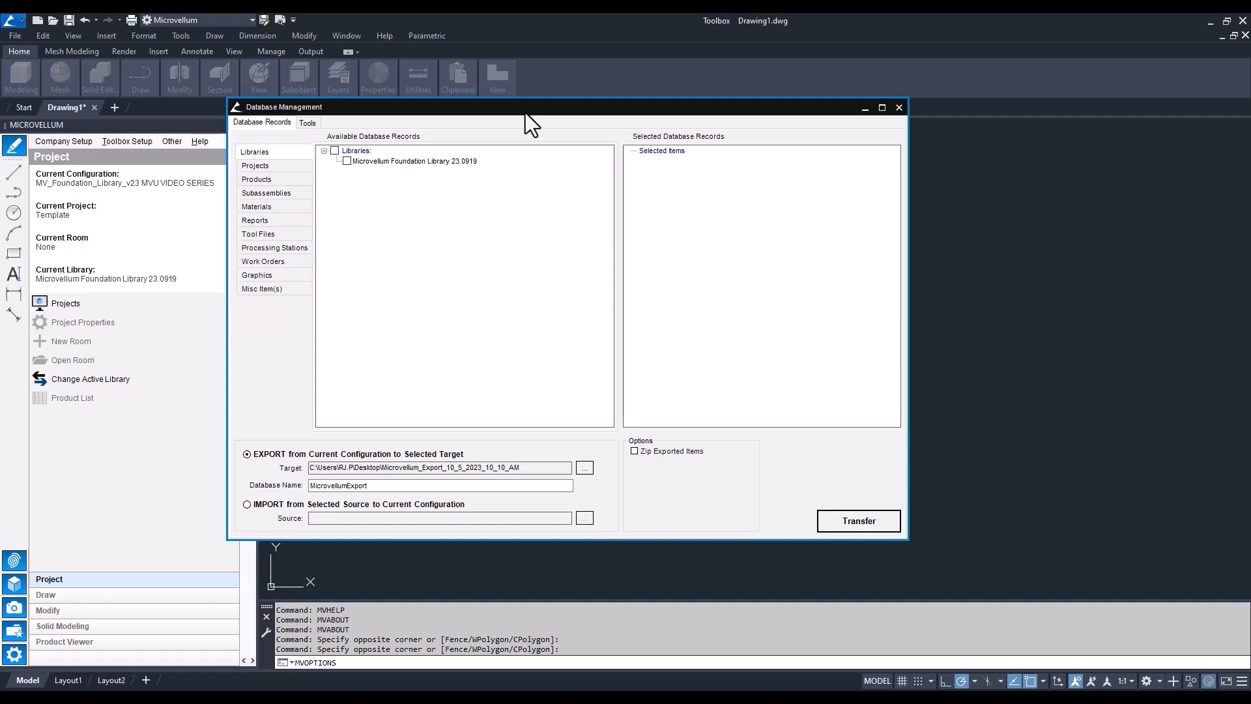
{"action": "mouse_move", "coordinate": [533, 124]}
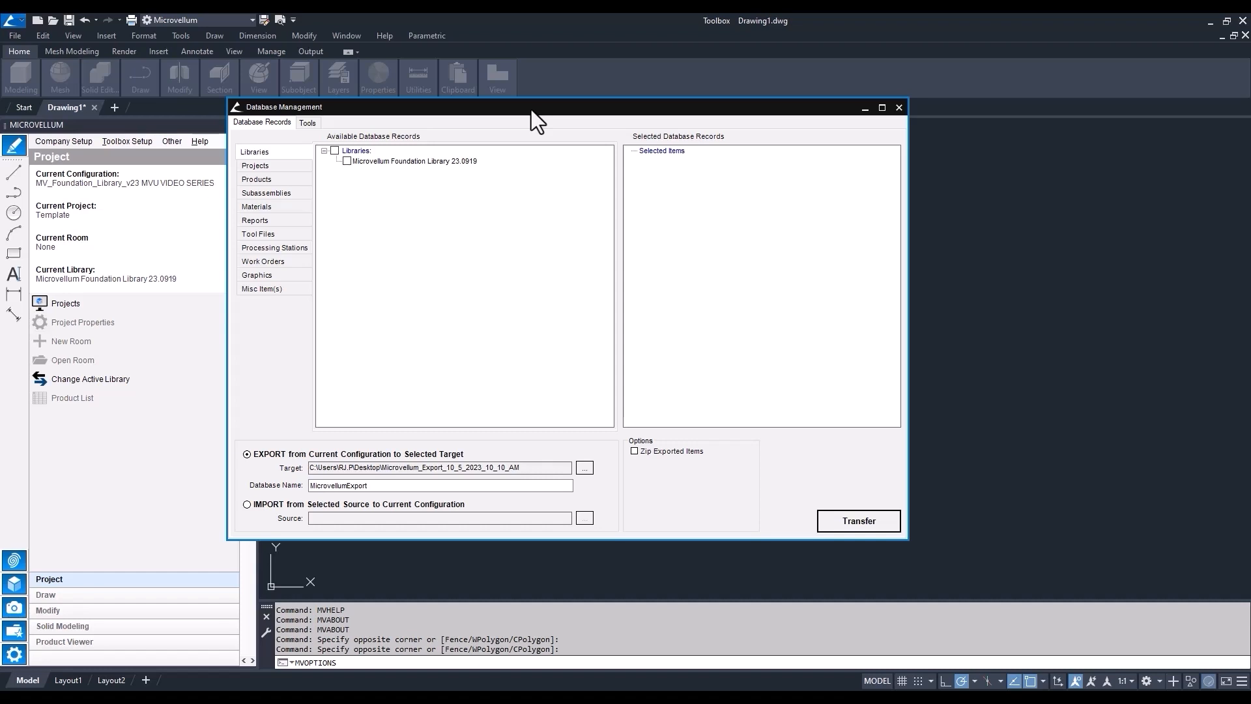
Check MVU_Test Your Knowledge under MVU Training Series and expand Selected Materials
{"action": "left_click", "coordinate": [255, 165]}
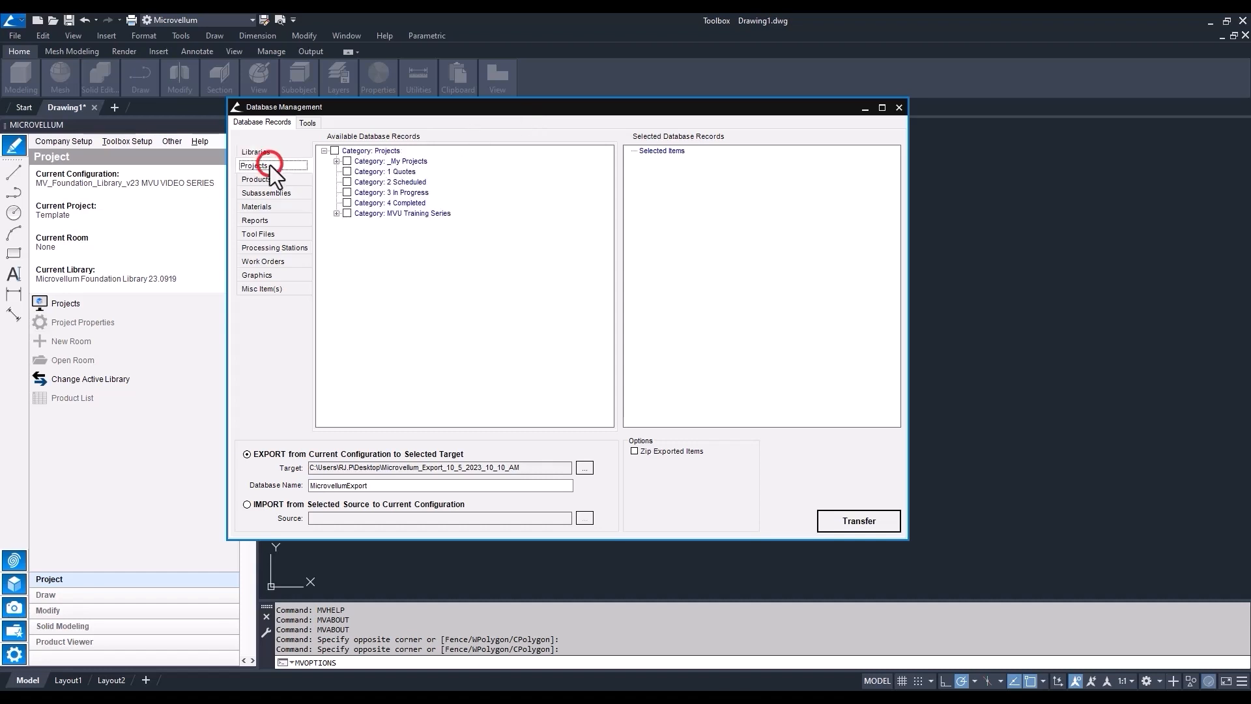
{"action": "left_click", "coordinate": [337, 216]}
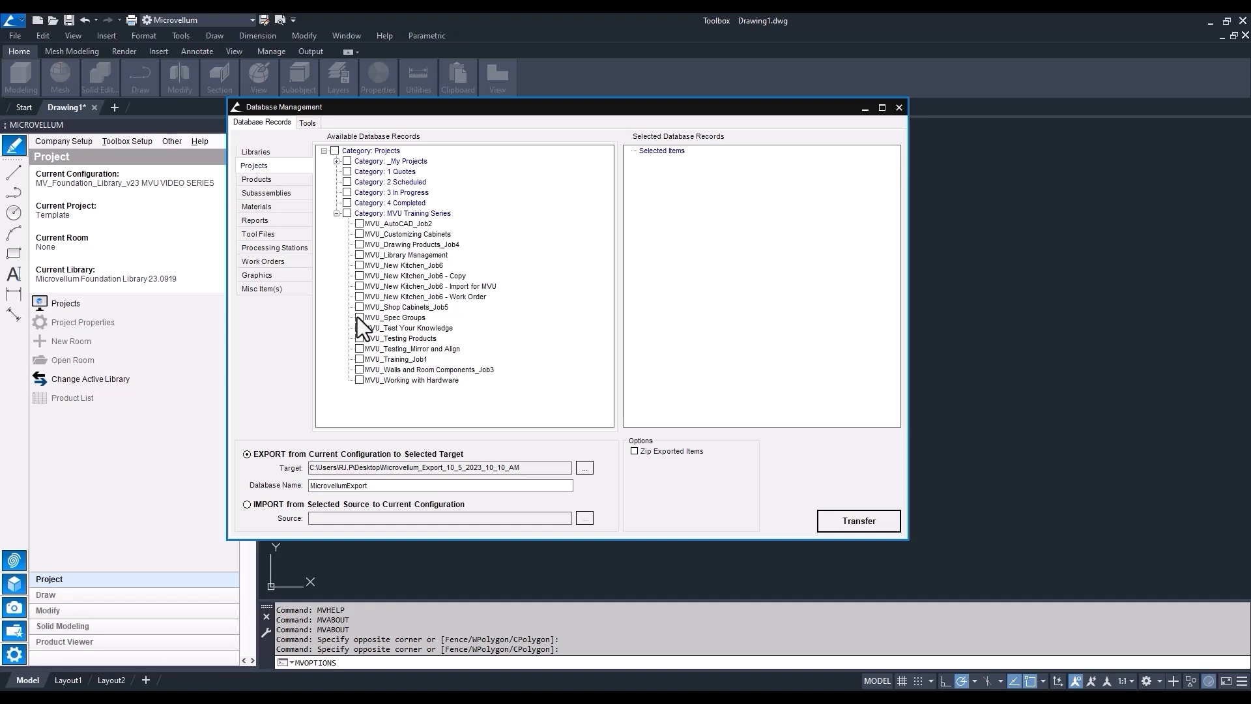
{"action": "left_click", "coordinate": [358, 328]}
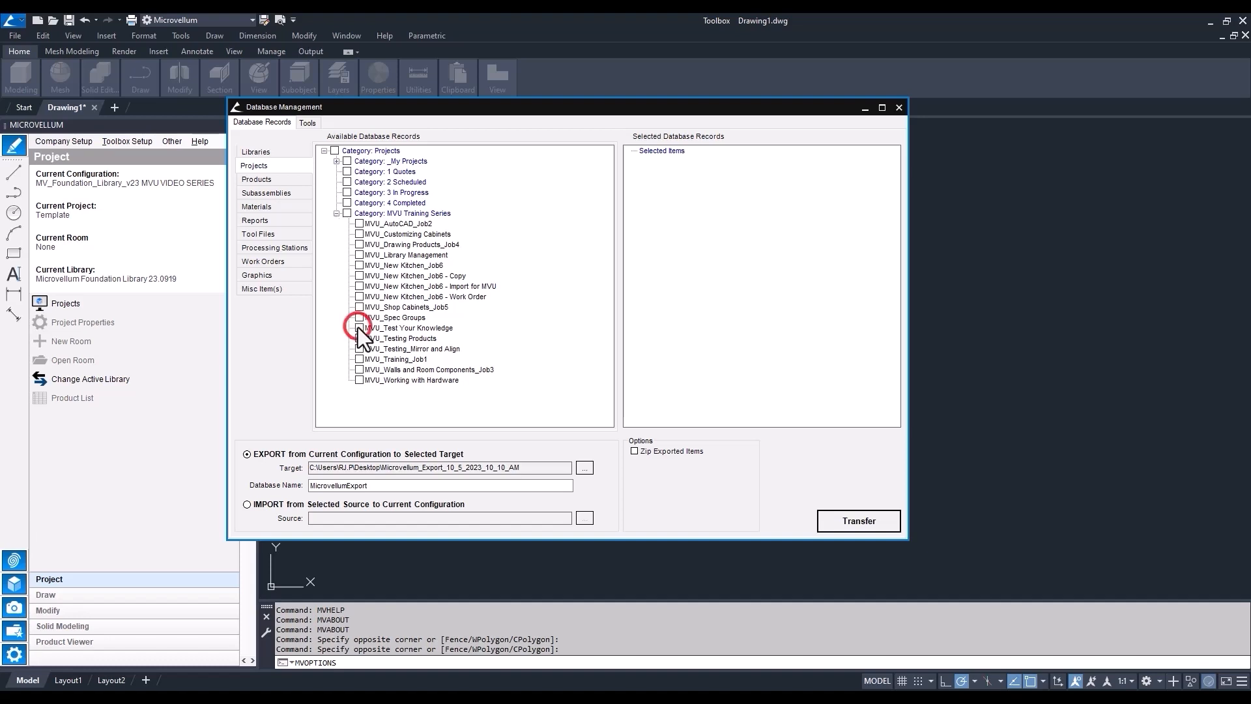
{"action": "left_click", "coordinate": [358, 327]}
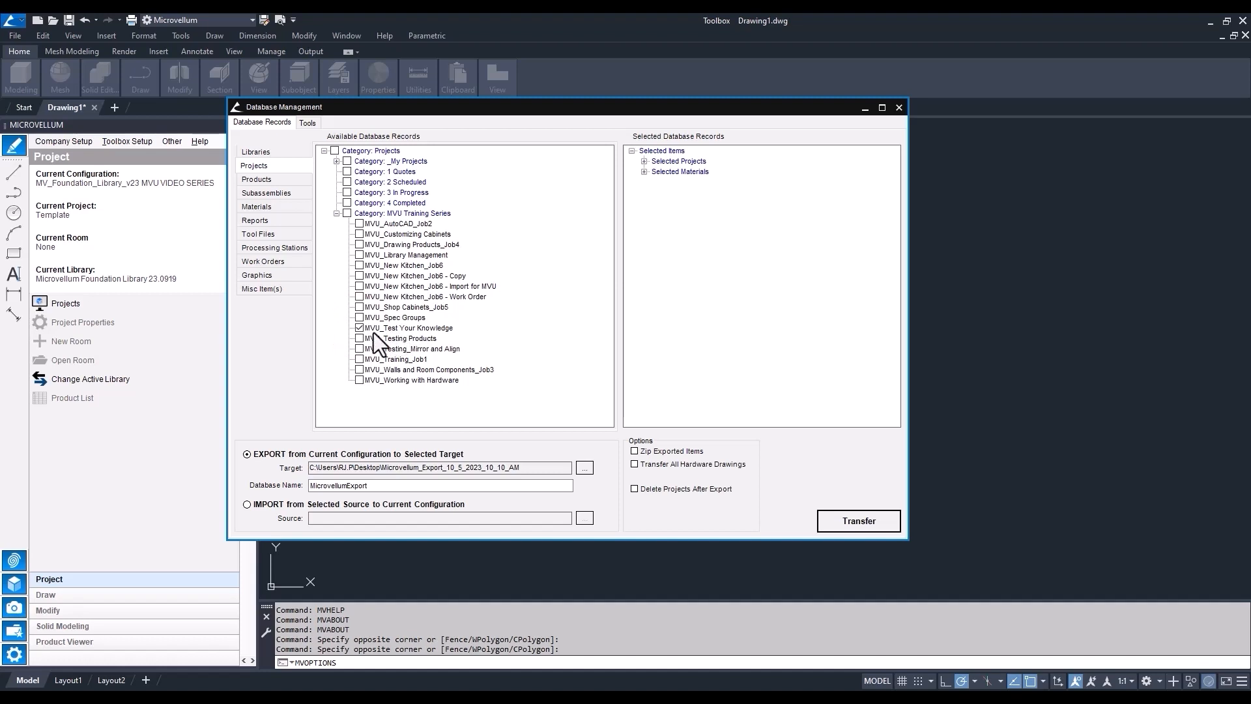
{"action": "mouse_move", "coordinate": [388, 341]}
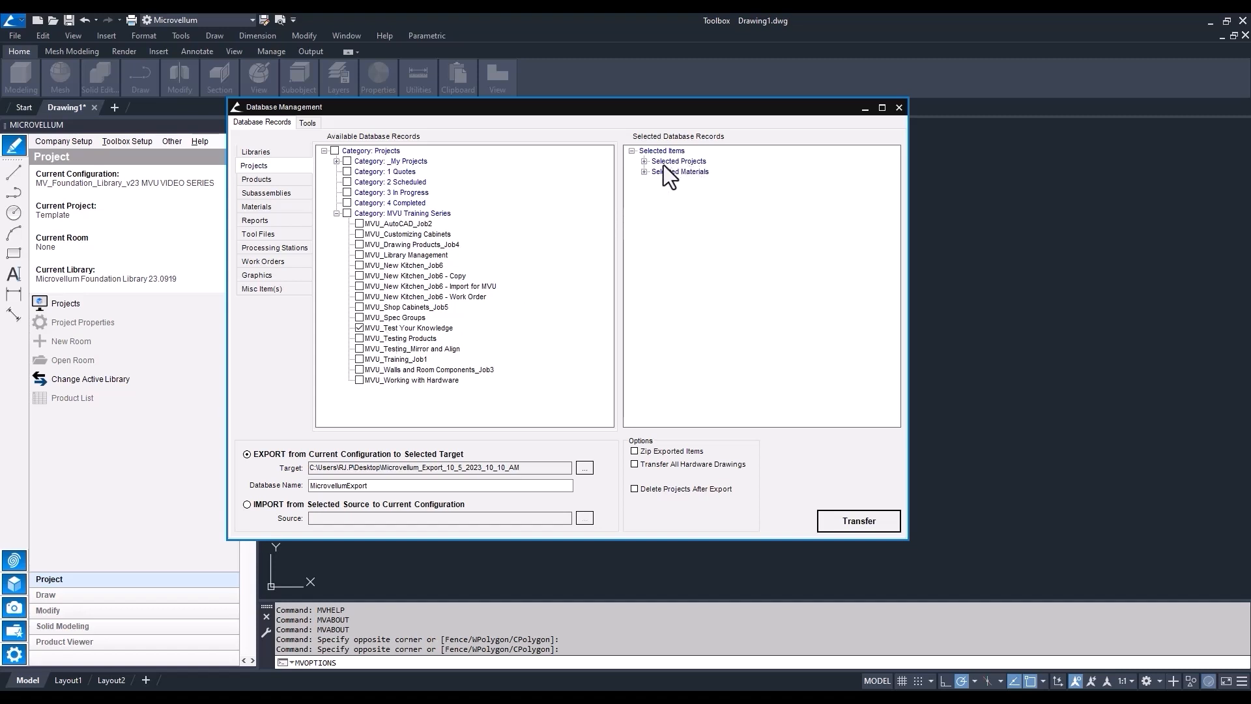
{"action": "left_click", "coordinate": [645, 172]}
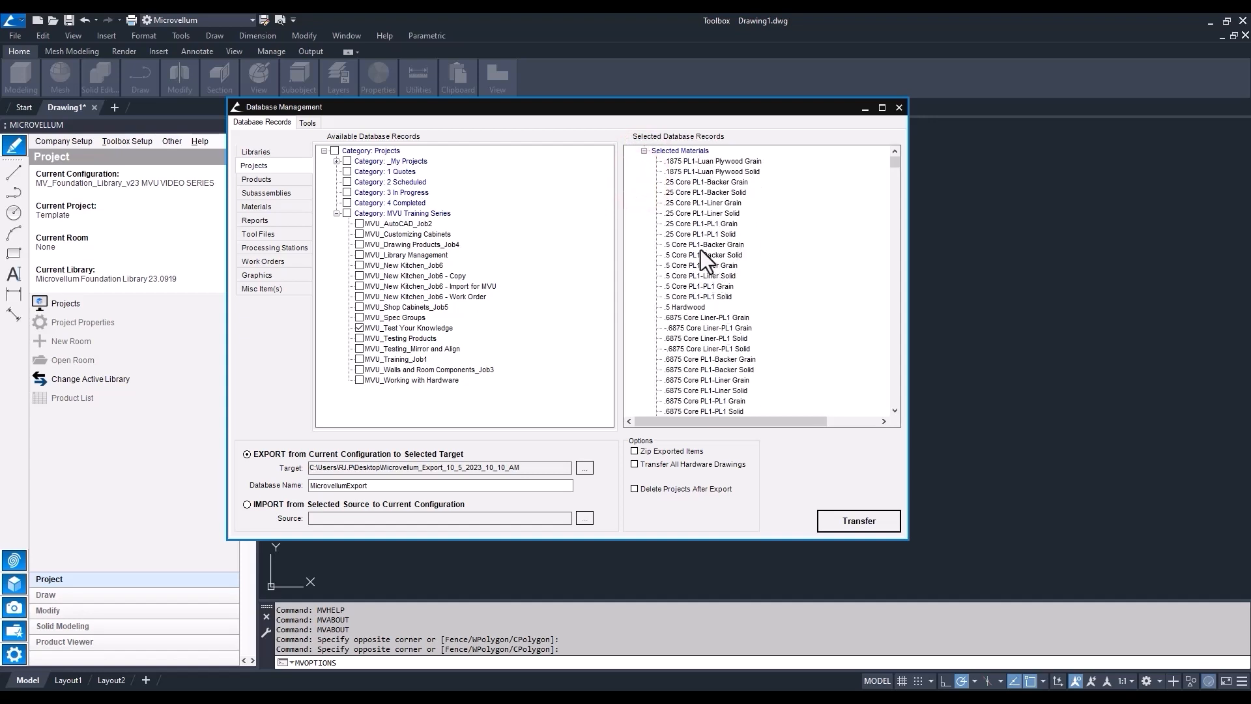
{"action": "scroll", "scroll_direction": "down", "scroll_amount": 3}
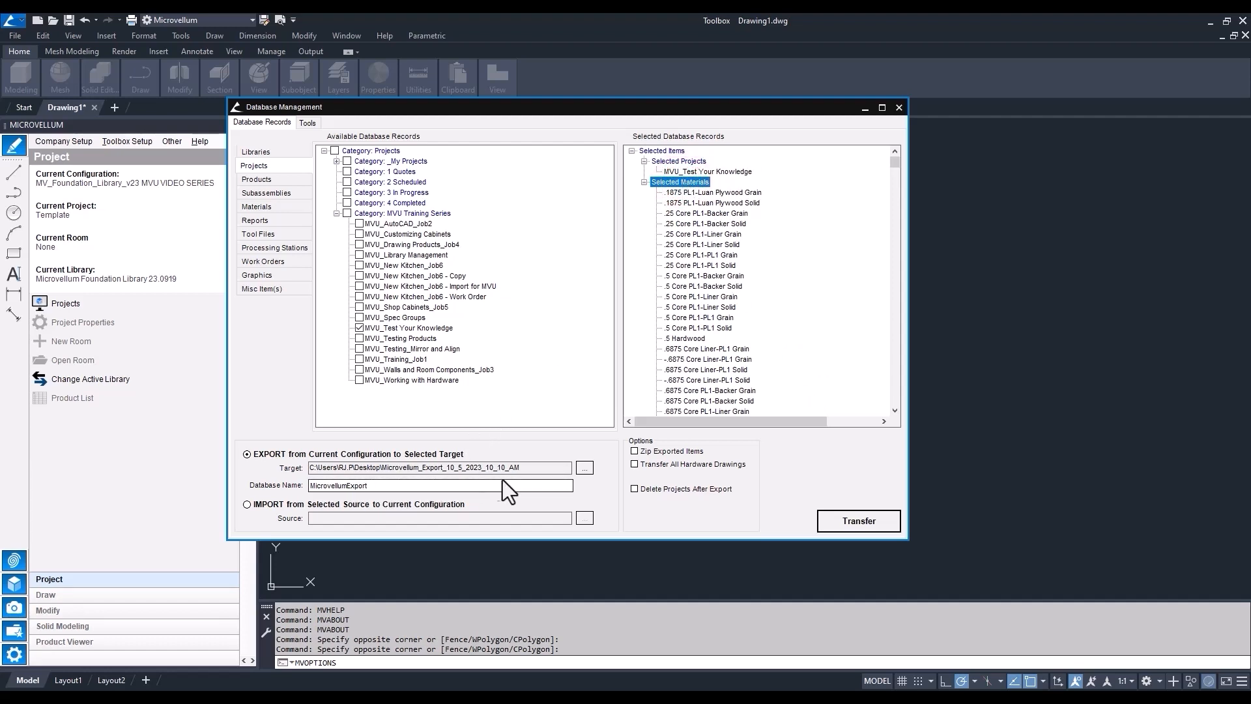
Remove the Selected Materials item, check MVU_Testing Products, and refresh the Selected Items tree
{"action": "right_click", "coordinate": [679, 182]}
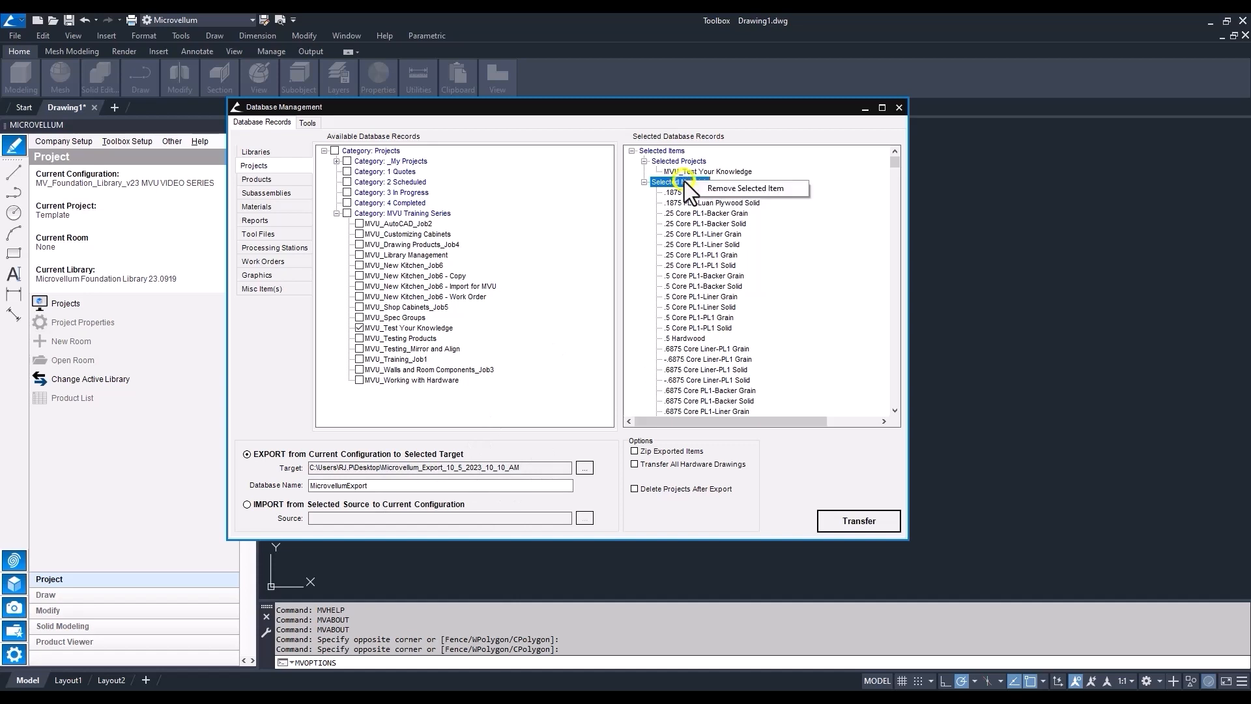
{"action": "left_click", "coordinate": [746, 187]}
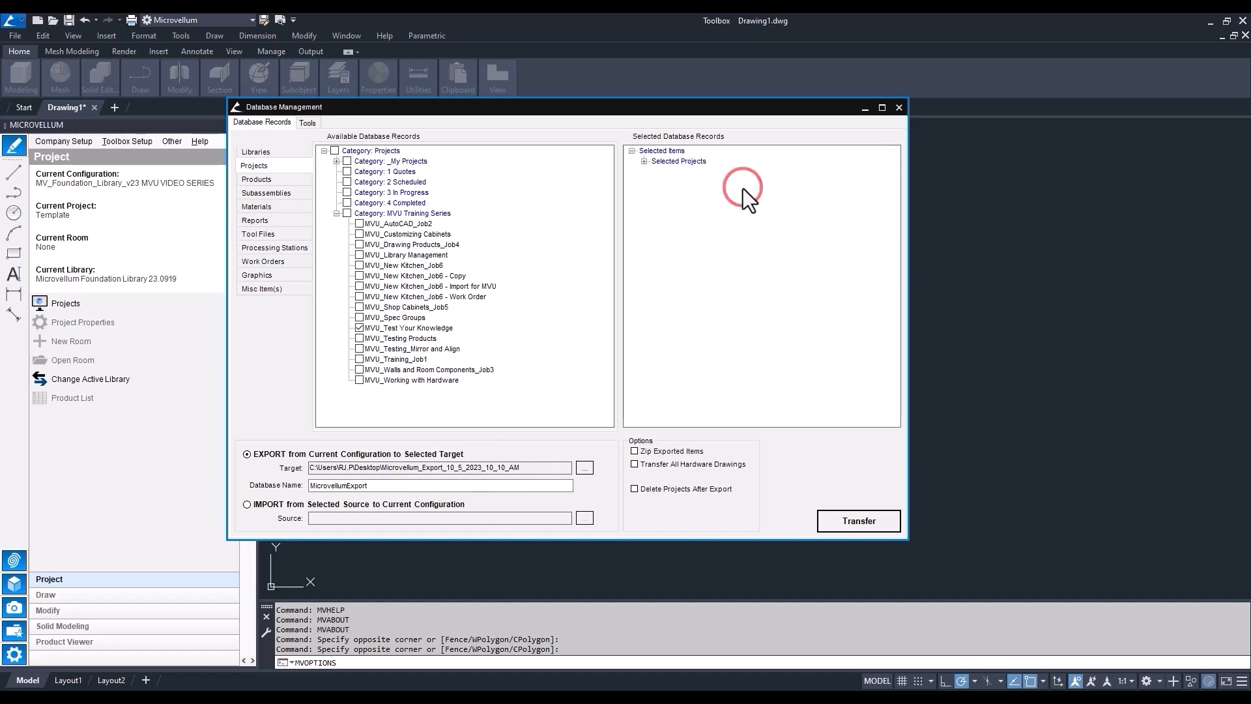
{"action": "mouse_move", "coordinate": [650, 164]}
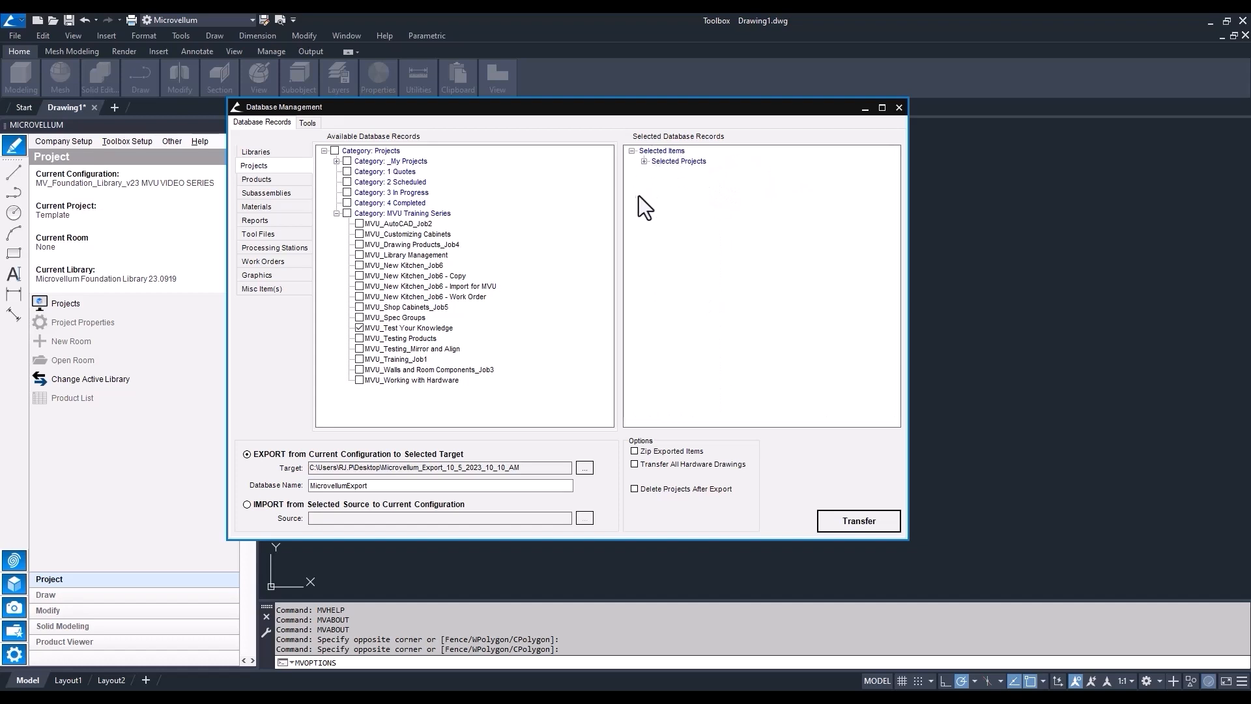
{"action": "mouse_move", "coordinate": [628, 375]}
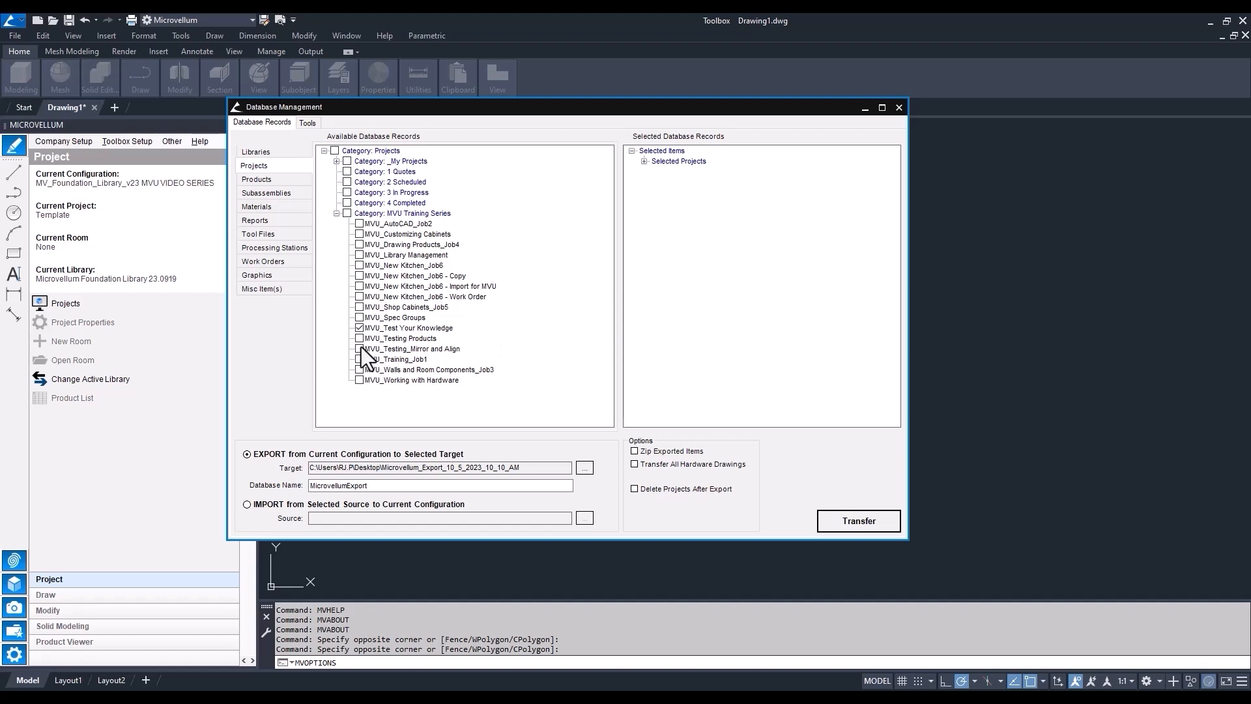
{"action": "left_click", "coordinate": [359, 338]}
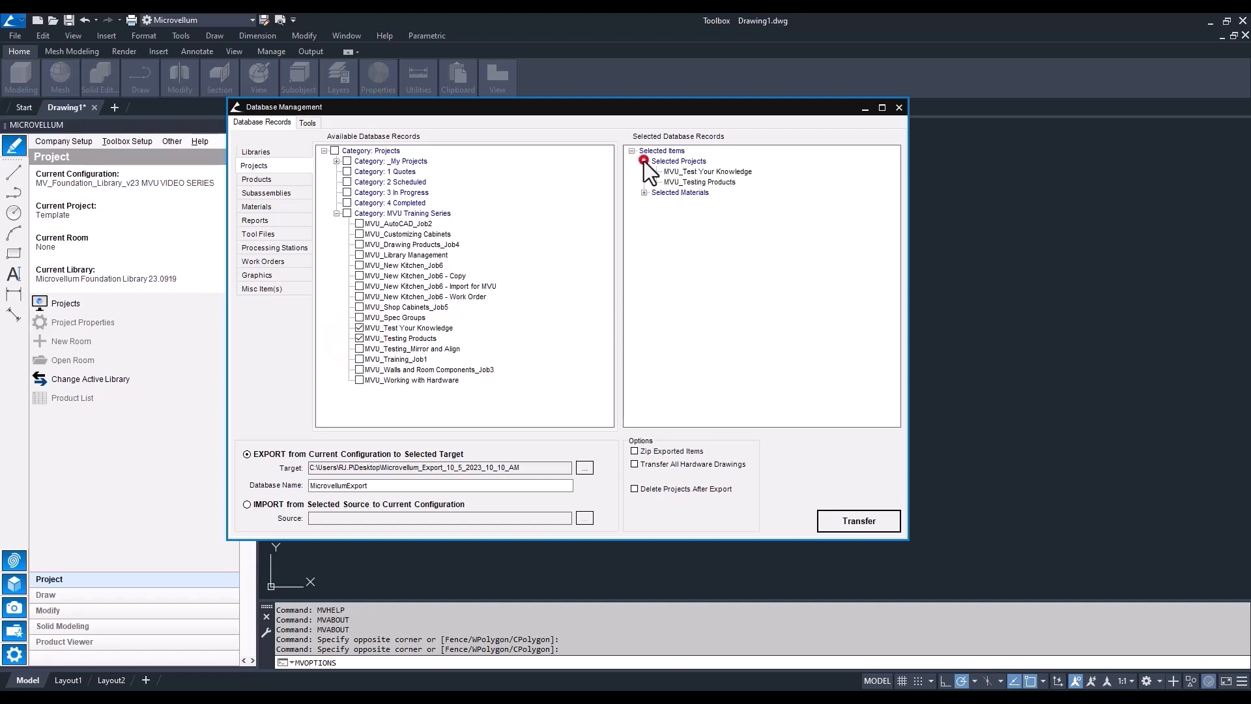
{"action": "left_click", "coordinate": [645, 161]}
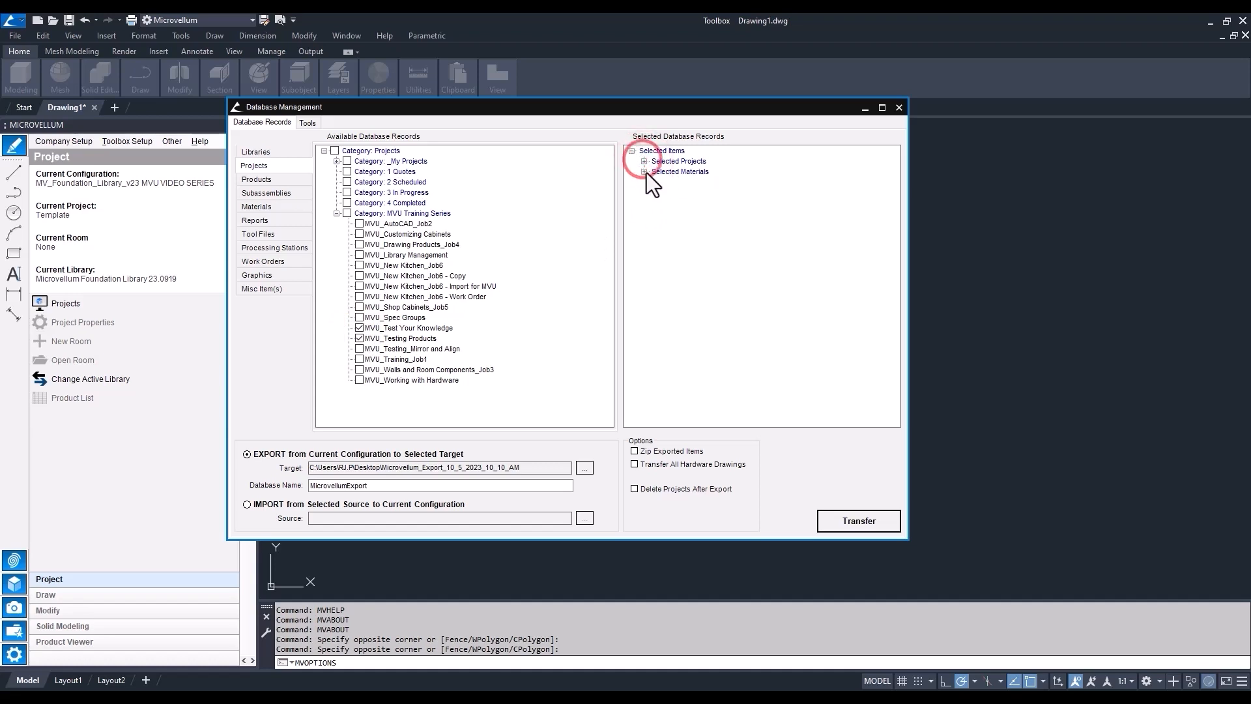
{"action": "left_click", "coordinate": [662, 151]}
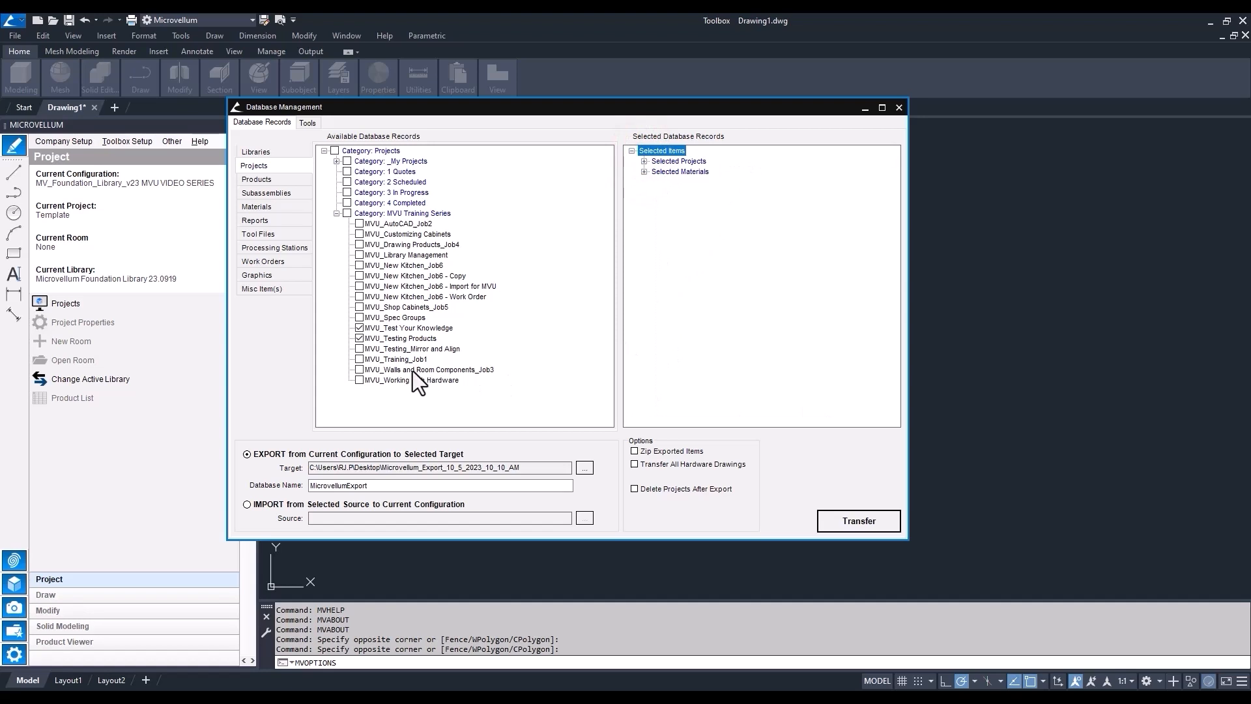
{"action": "mouse_move", "coordinate": [415, 385]}
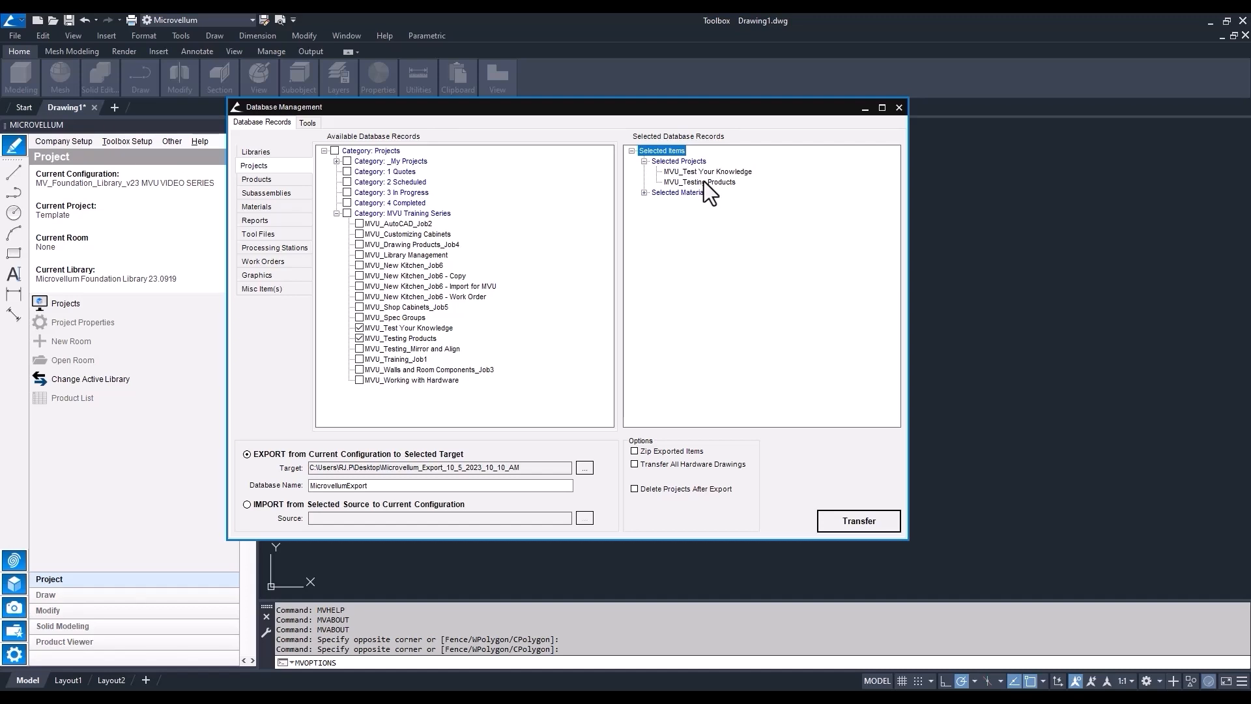
{"action": "mouse_move", "coordinate": [709, 185]}
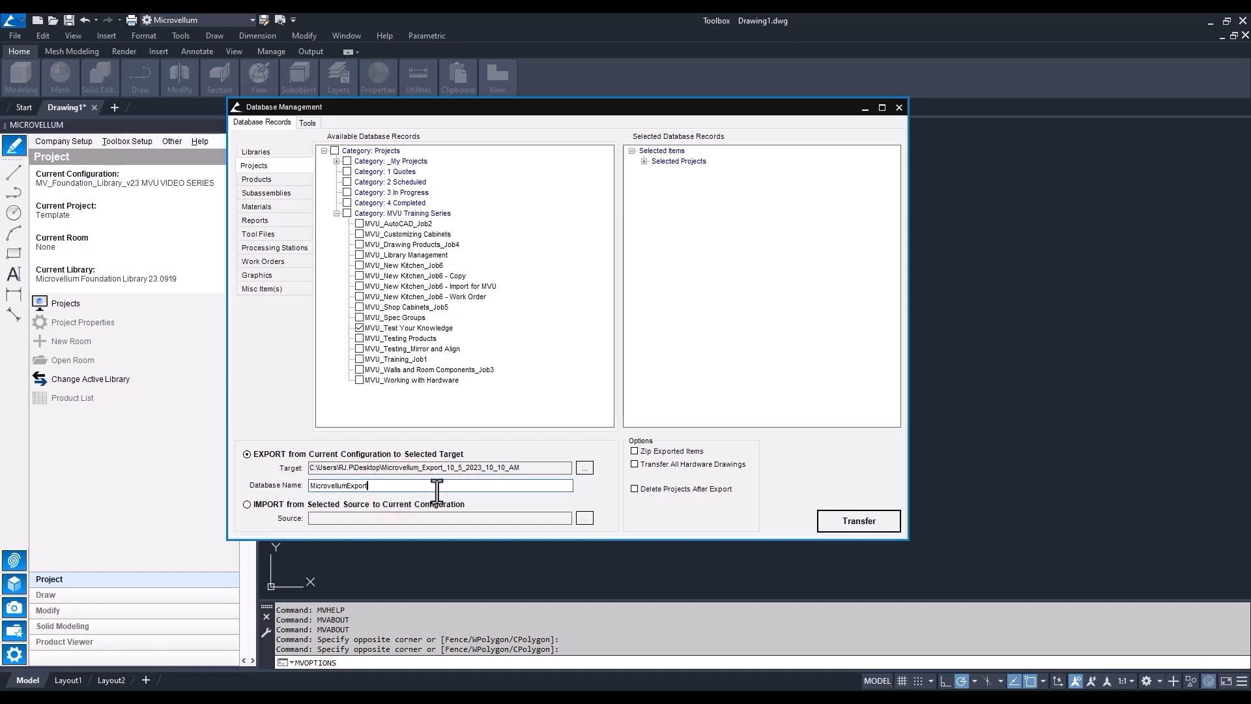
Name the export database MicrovellumExport_MVU TEST EXPORT and transfer it
{"action": "type", "text": "_"}
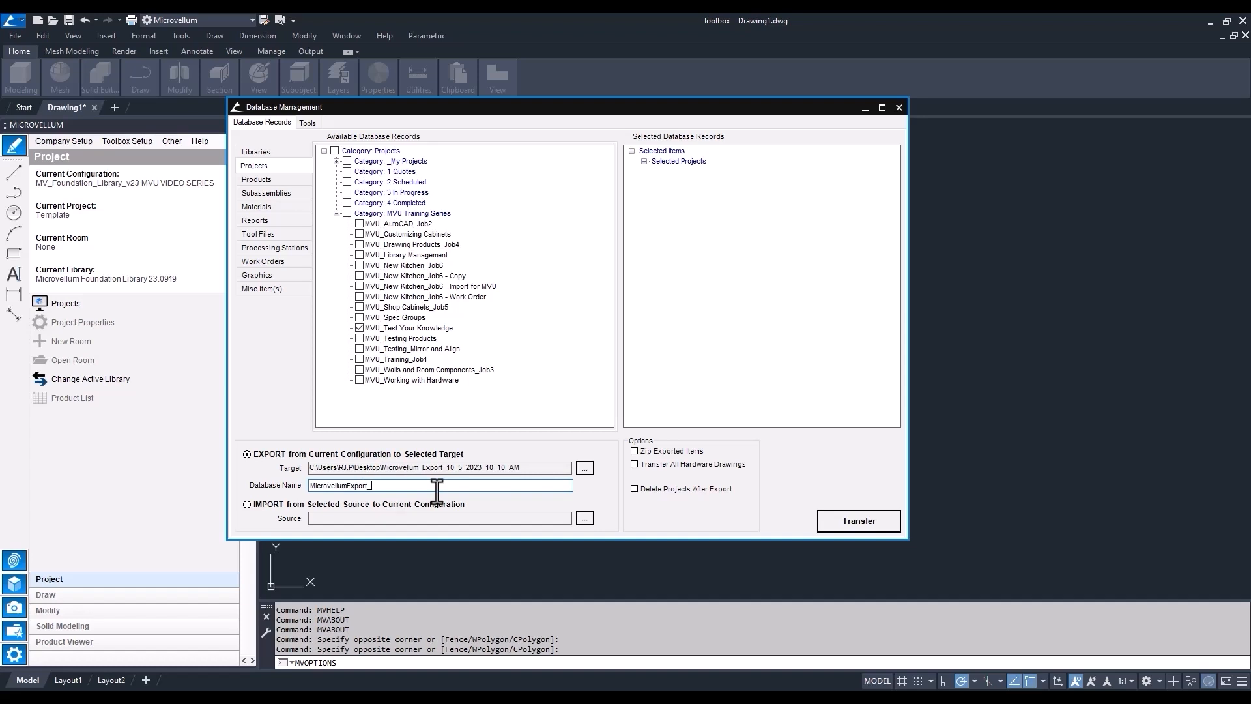
{"action": "type", "text": "MVU"}
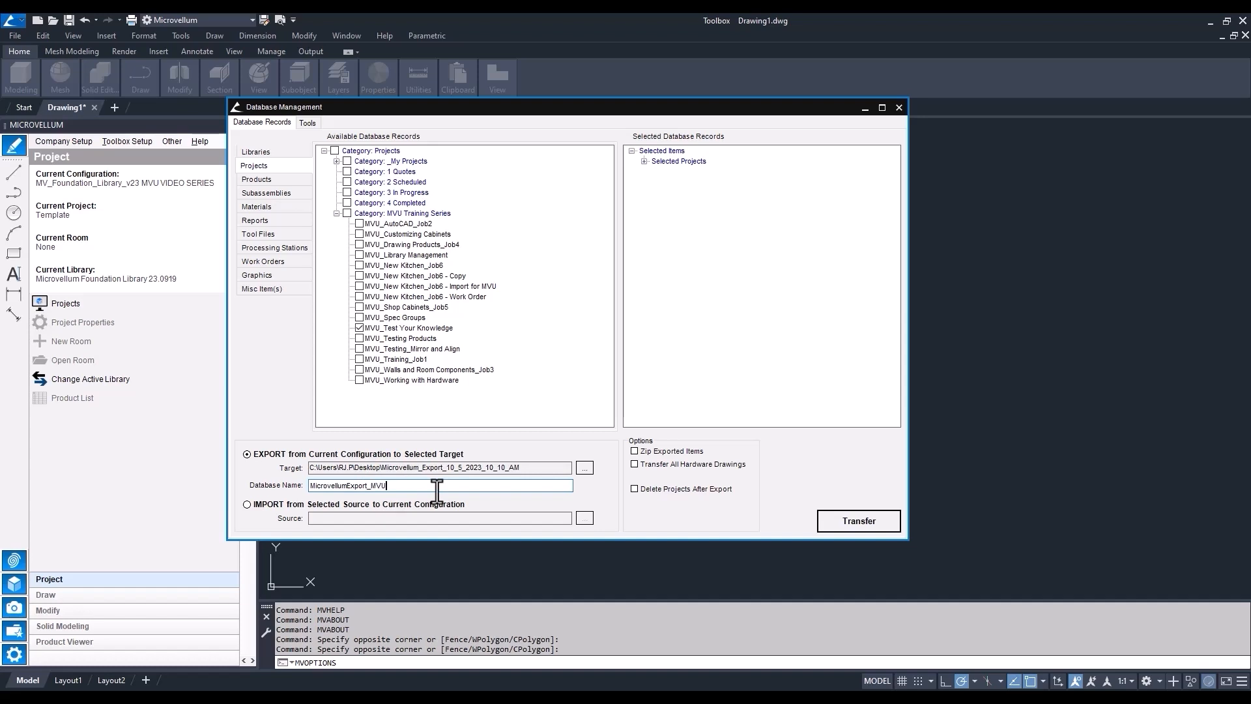
{"action": "type", "text": "TEST EXPORT"}
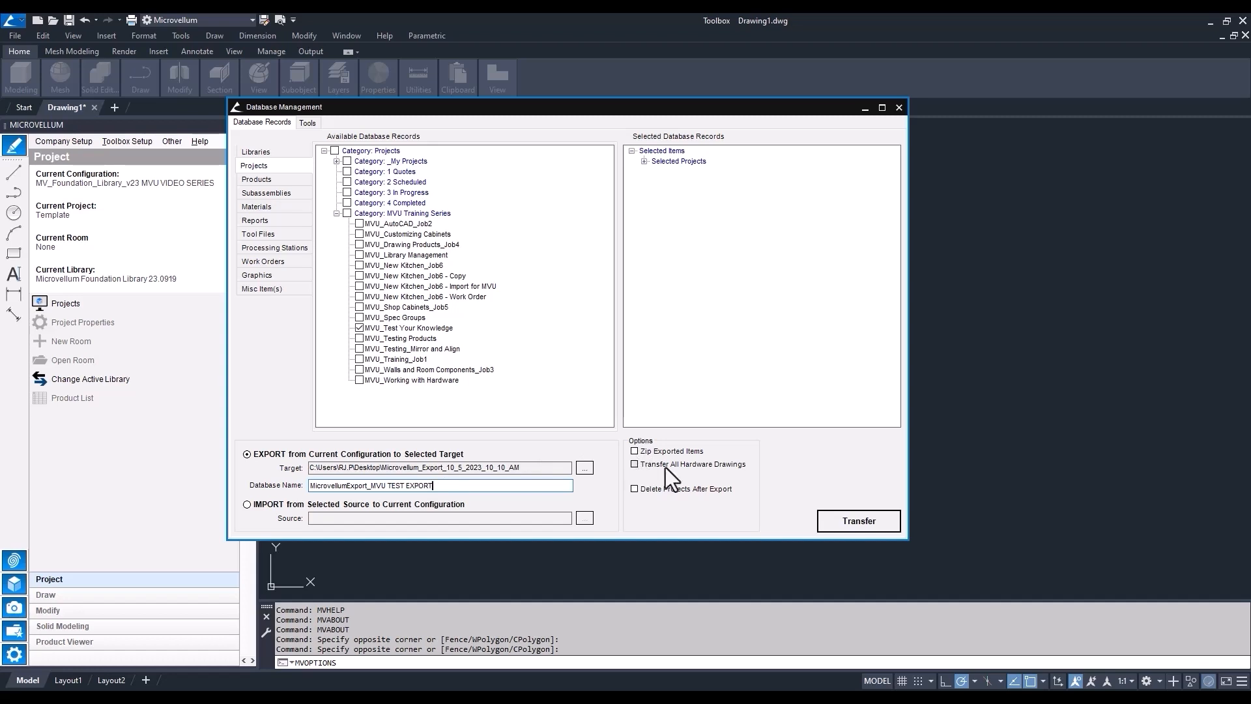
{"action": "mouse_move", "coordinate": [696, 500]}
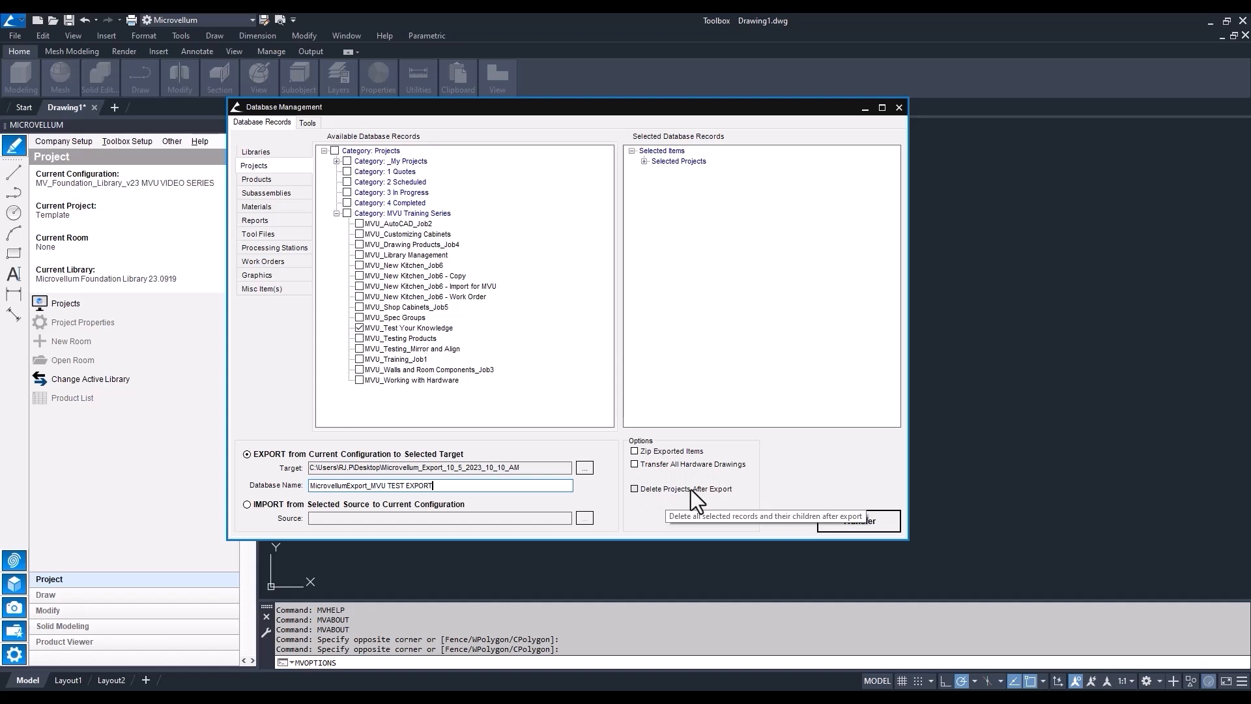
{"action": "mouse_move", "coordinate": [762, 470]}
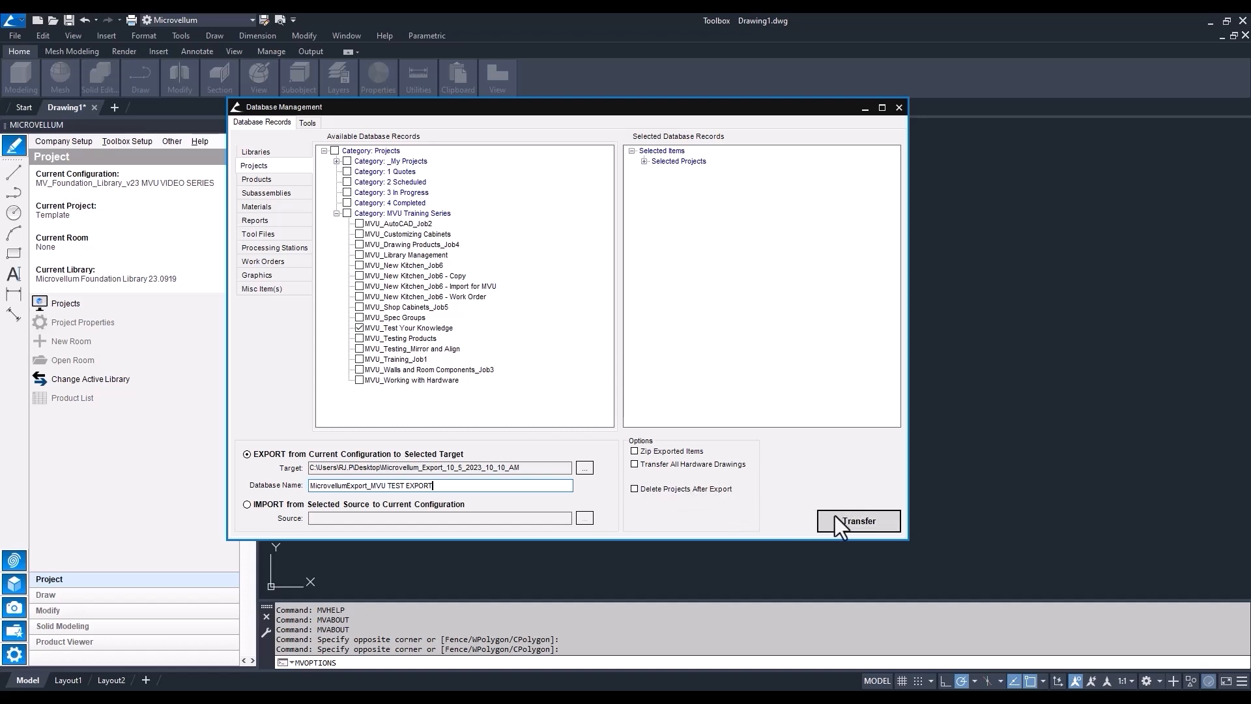
{"action": "left_click", "coordinate": [858, 520]}
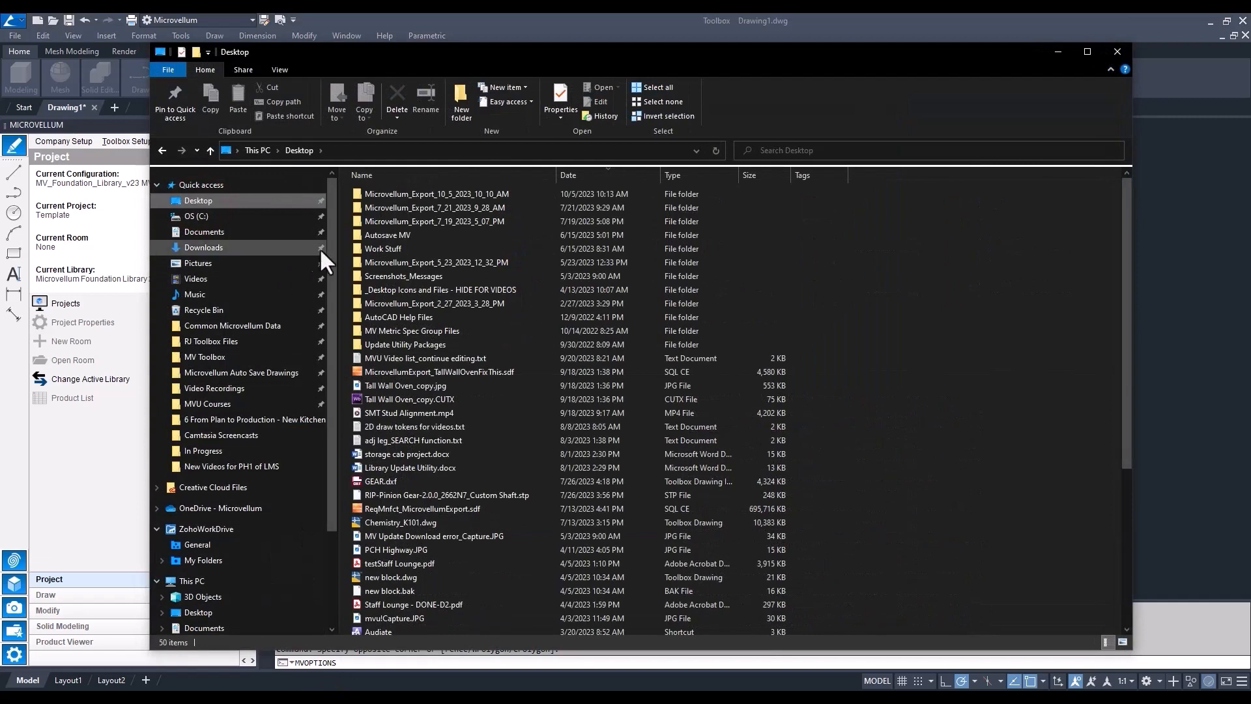
{"action": "mouse_move", "coordinate": [408, 199]}
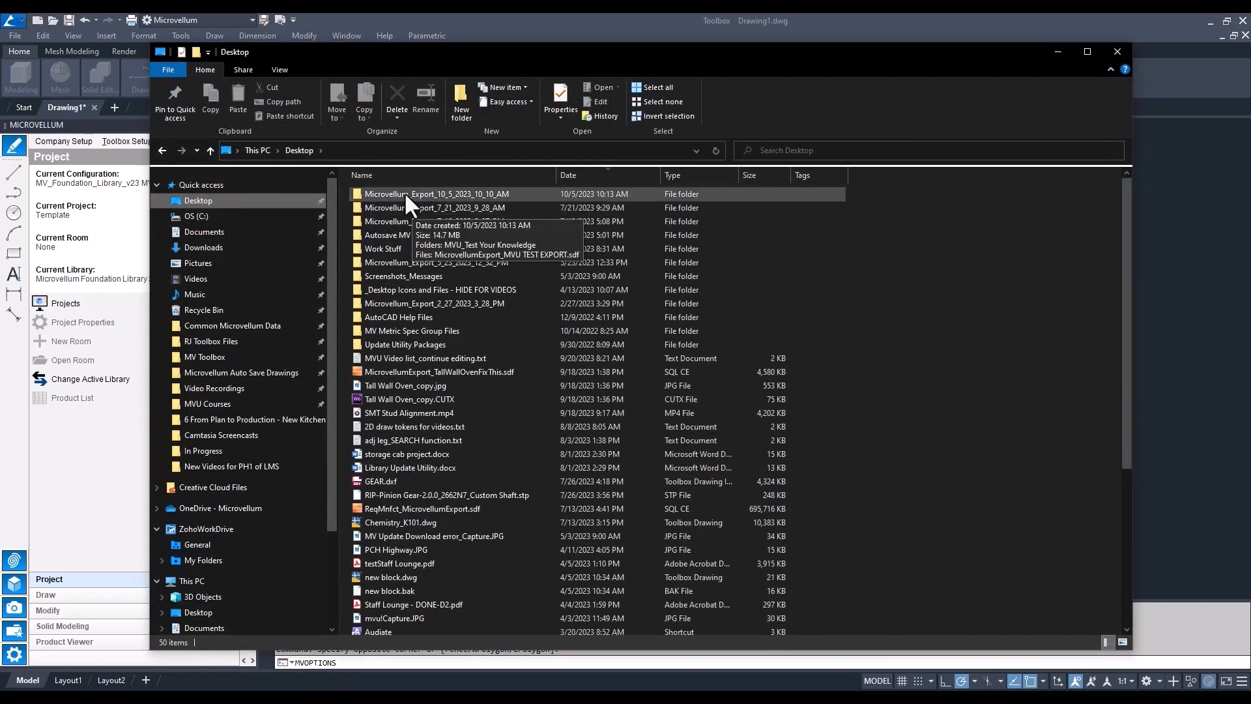
Inspect Microvellum_Export_10_5_2023_10_10_AM: the MVU_Test Your Knowledge folder and .sdf file
{"action": "double_click", "coordinate": [407, 193]}
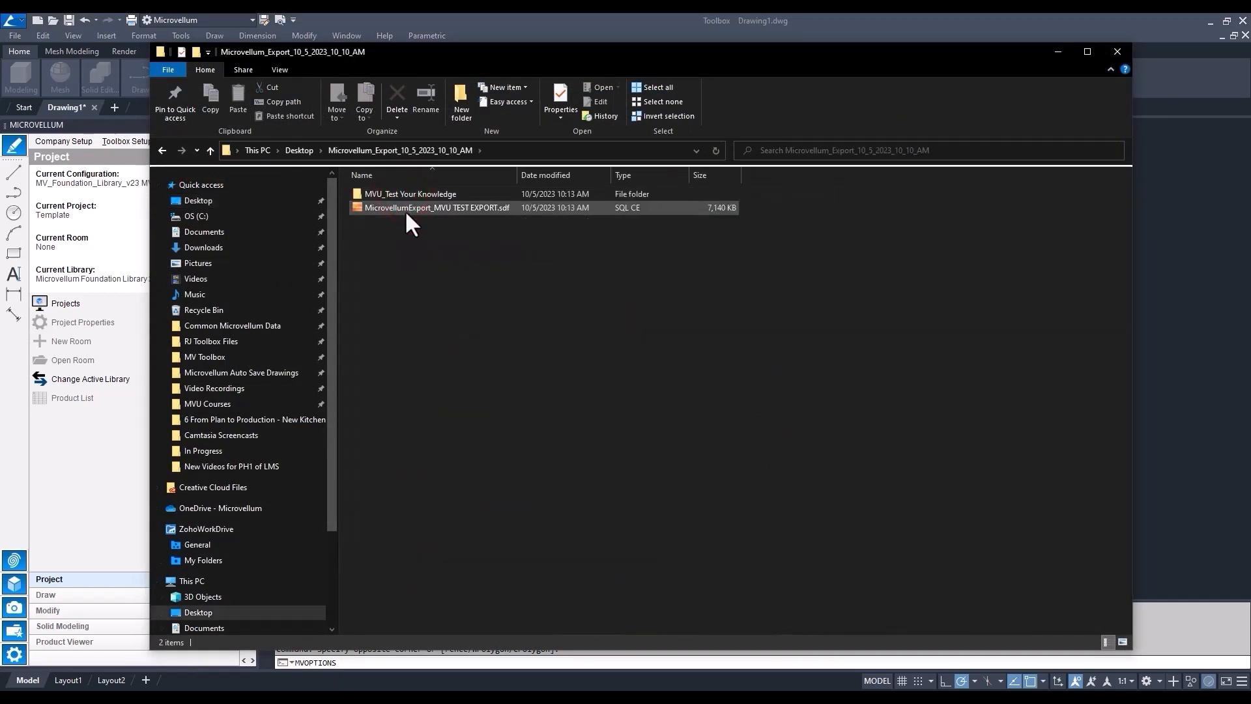
{"action": "double_click", "coordinate": [410, 193]}
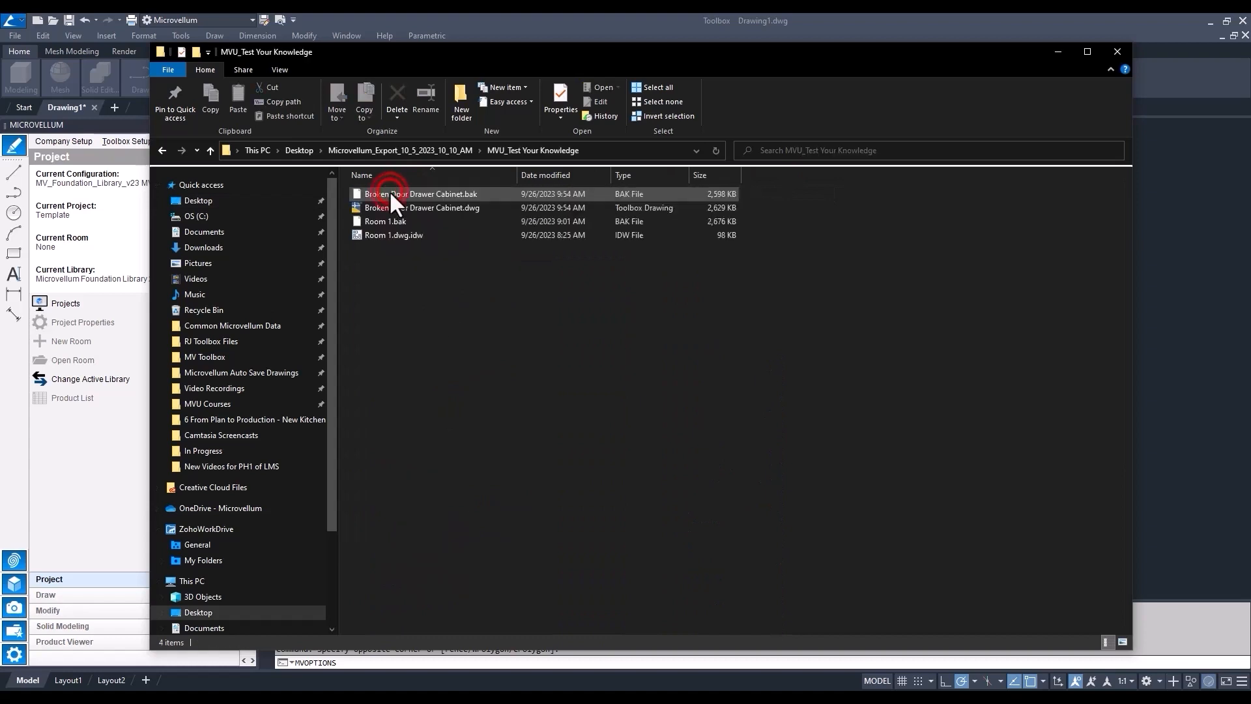
{"action": "mouse_move", "coordinate": [422, 193]}
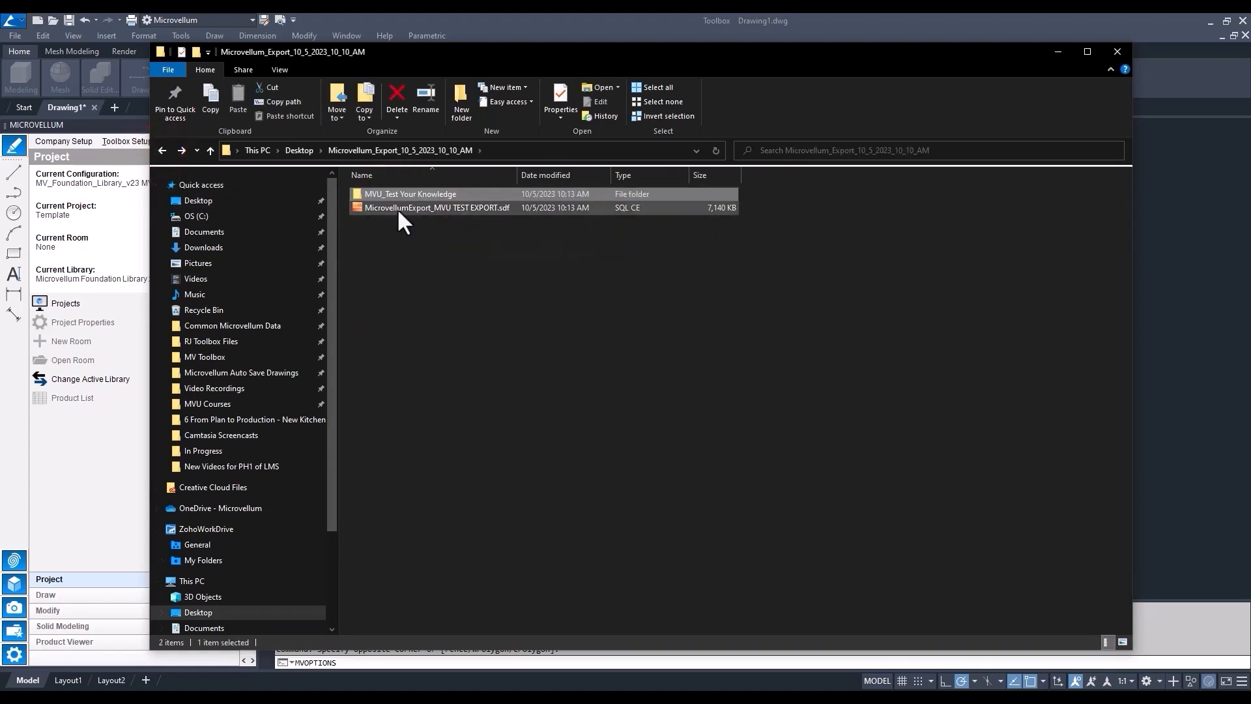
{"action": "left_click", "coordinate": [437, 208]}
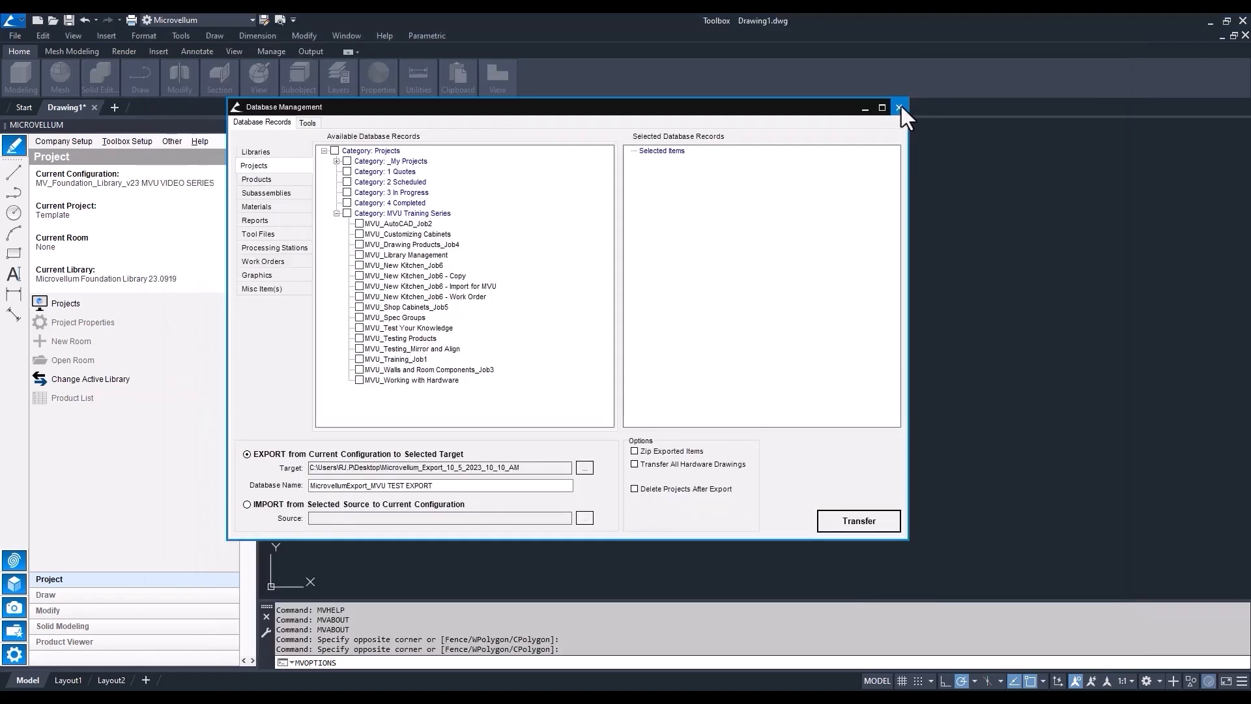
Close Database Management and the Configuration Editor, then open the Projects browser
{"action": "left_click", "coordinate": [900, 107]}
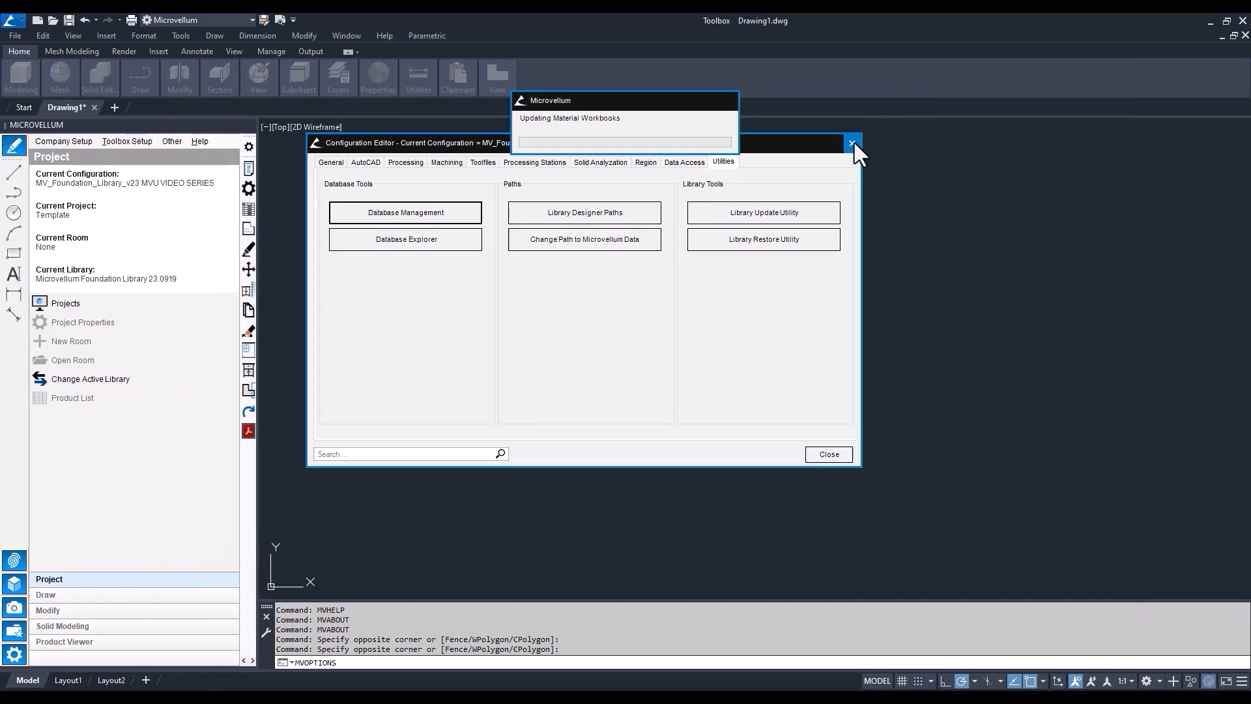
{"action": "left_click", "coordinate": [853, 143]}
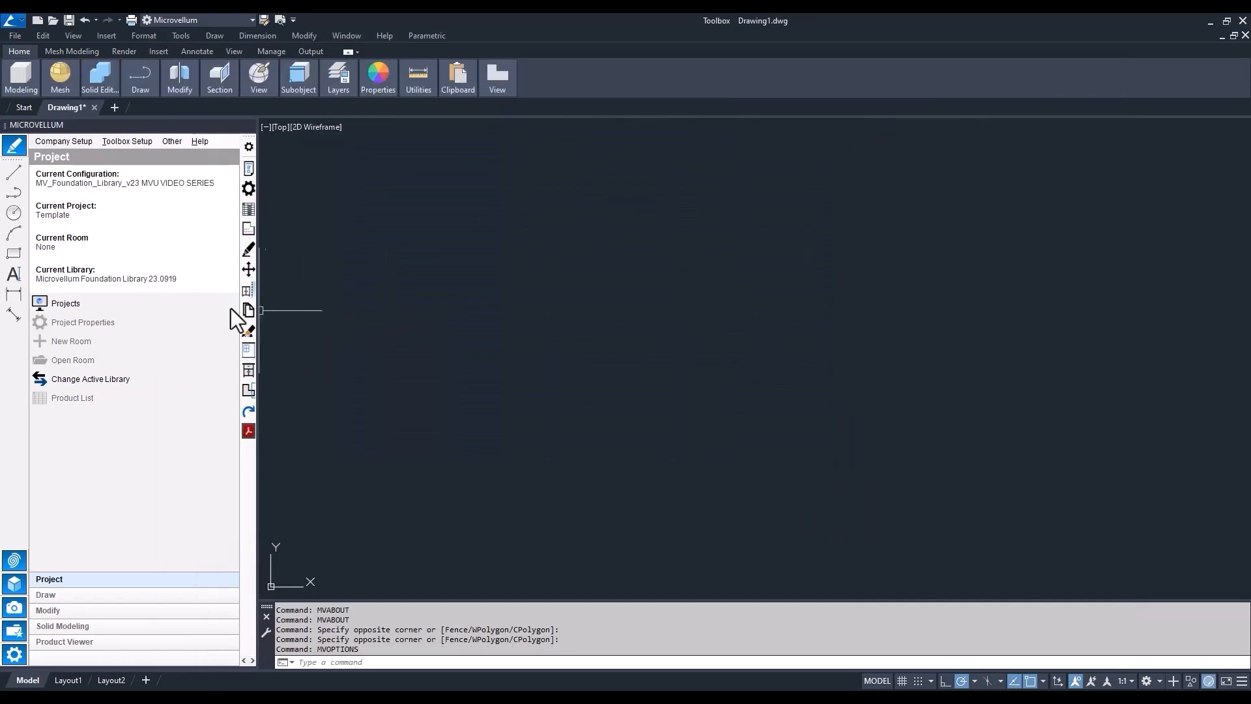
{"action": "left_click", "coordinate": [65, 303]}
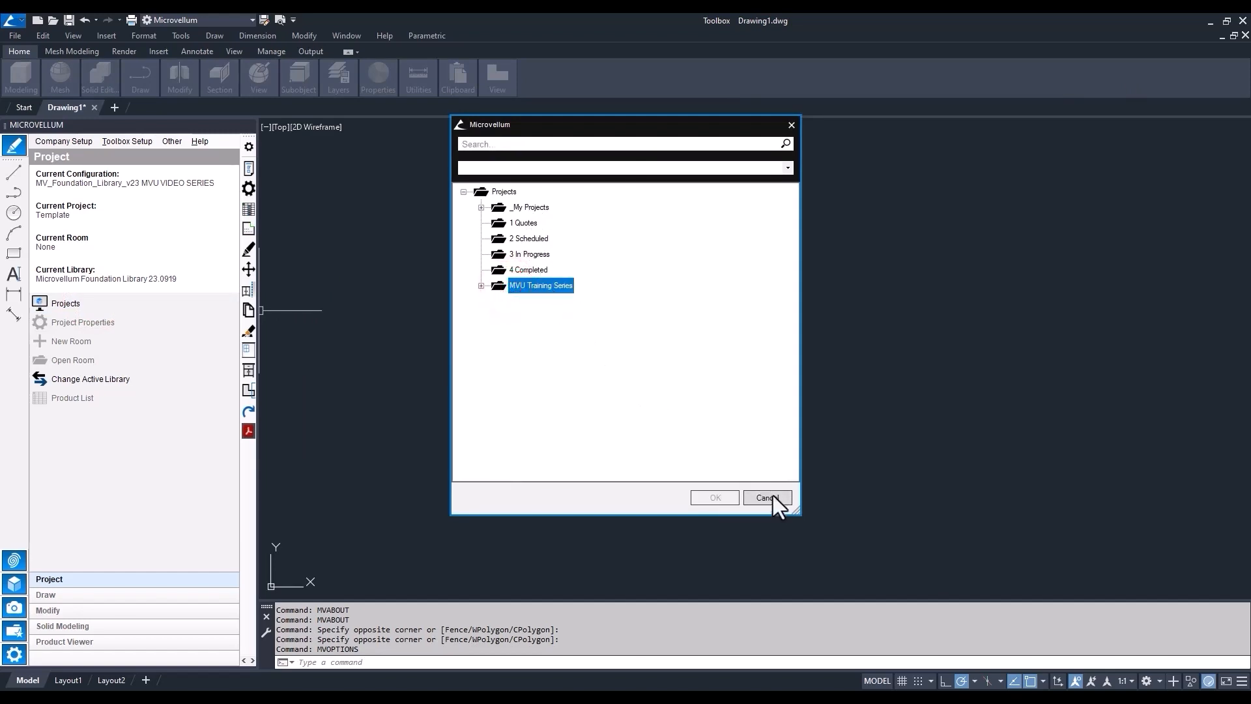
Cancel the projects dialog and show the Toolbox Setup menu
{"action": "left_click", "coordinate": [766, 498]}
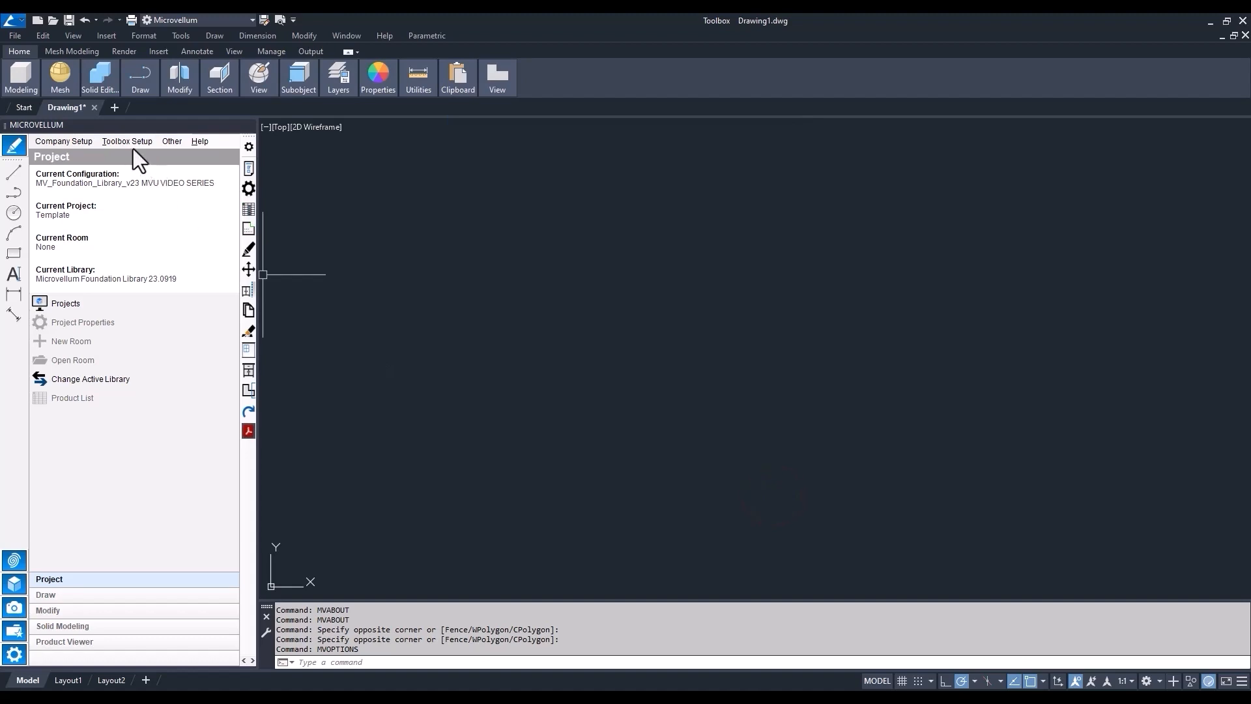
{"action": "left_click", "coordinate": [128, 141]}
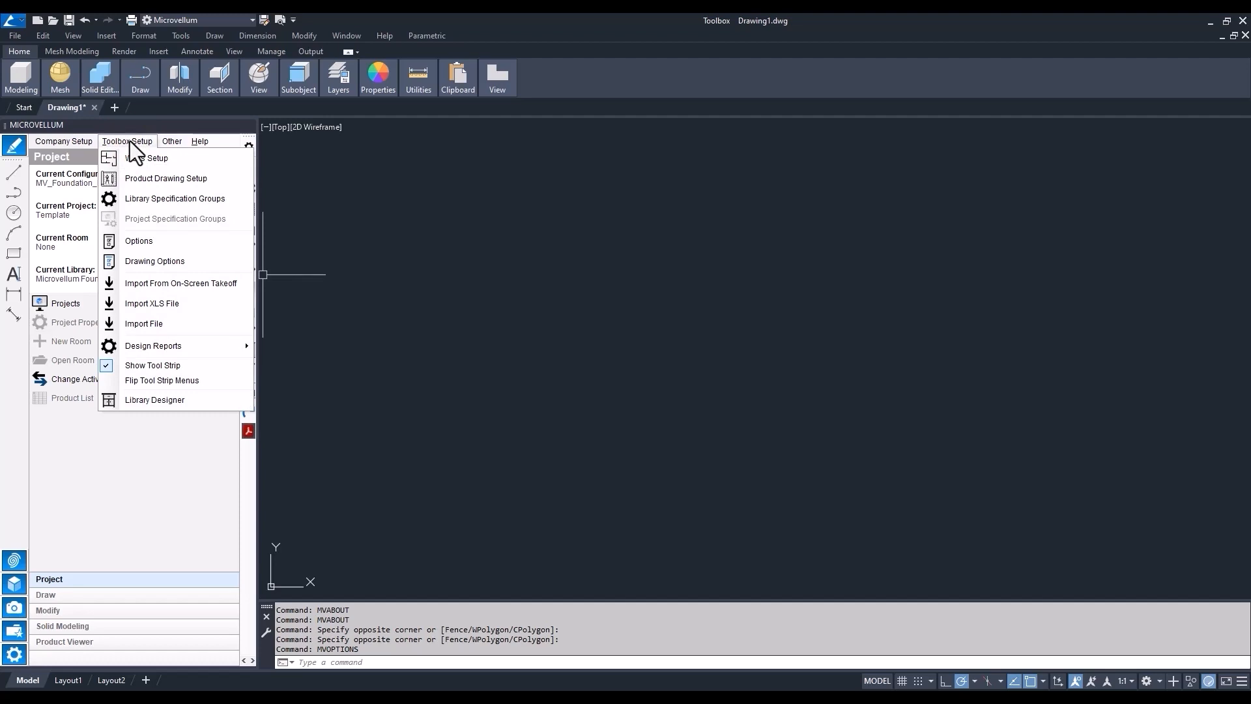
Reopen Database Management via Toolbox Setup Options and the Utilities tab
{"action": "left_click", "coordinate": [138, 241]}
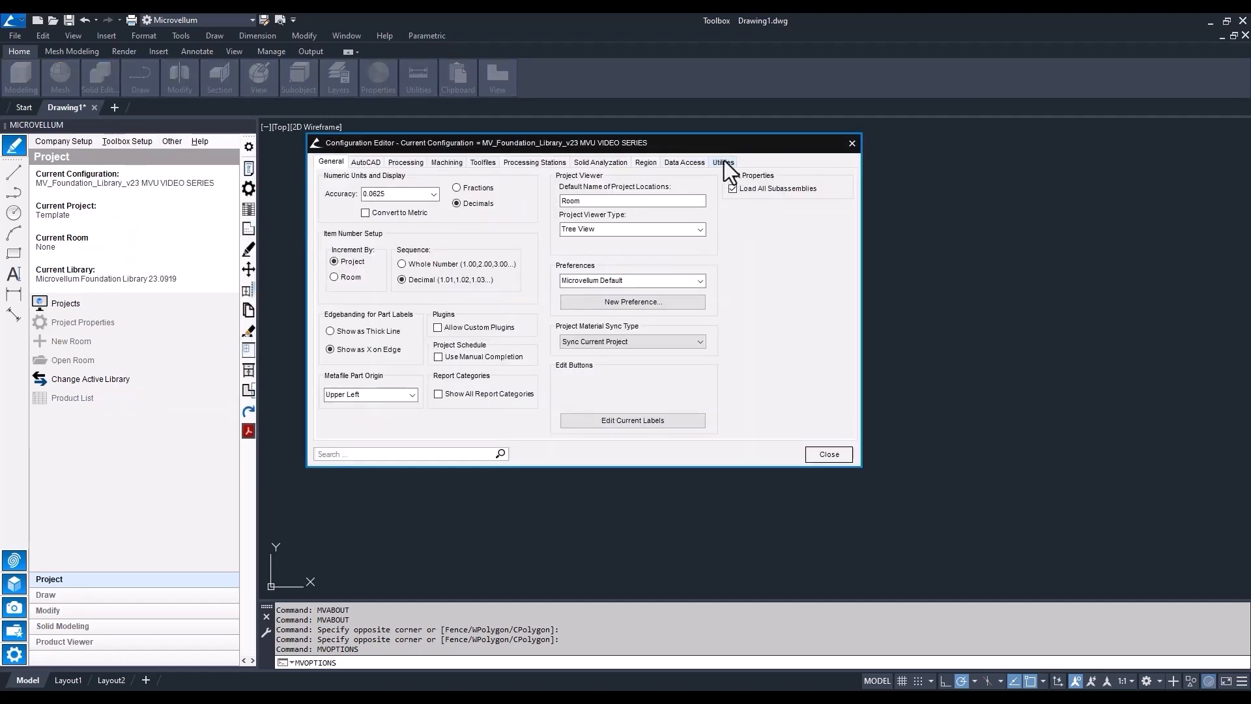
{"action": "left_click", "coordinate": [722, 163]}
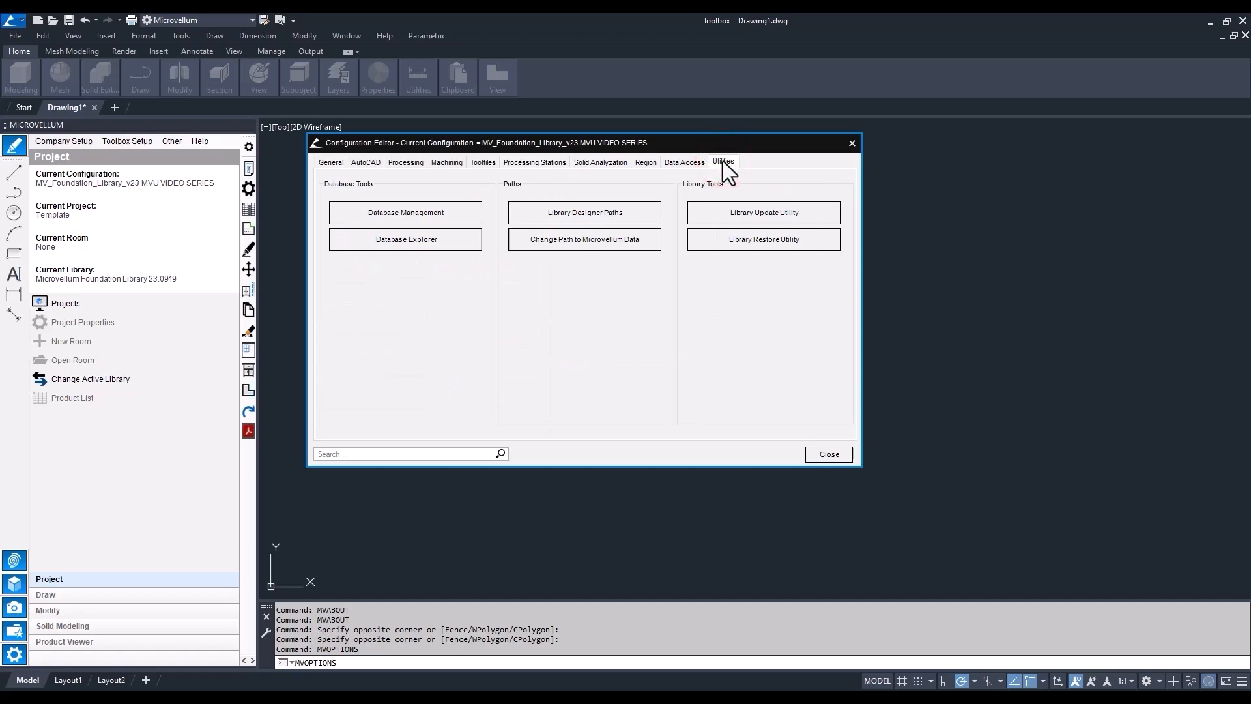
{"action": "left_click", "coordinate": [405, 213]}
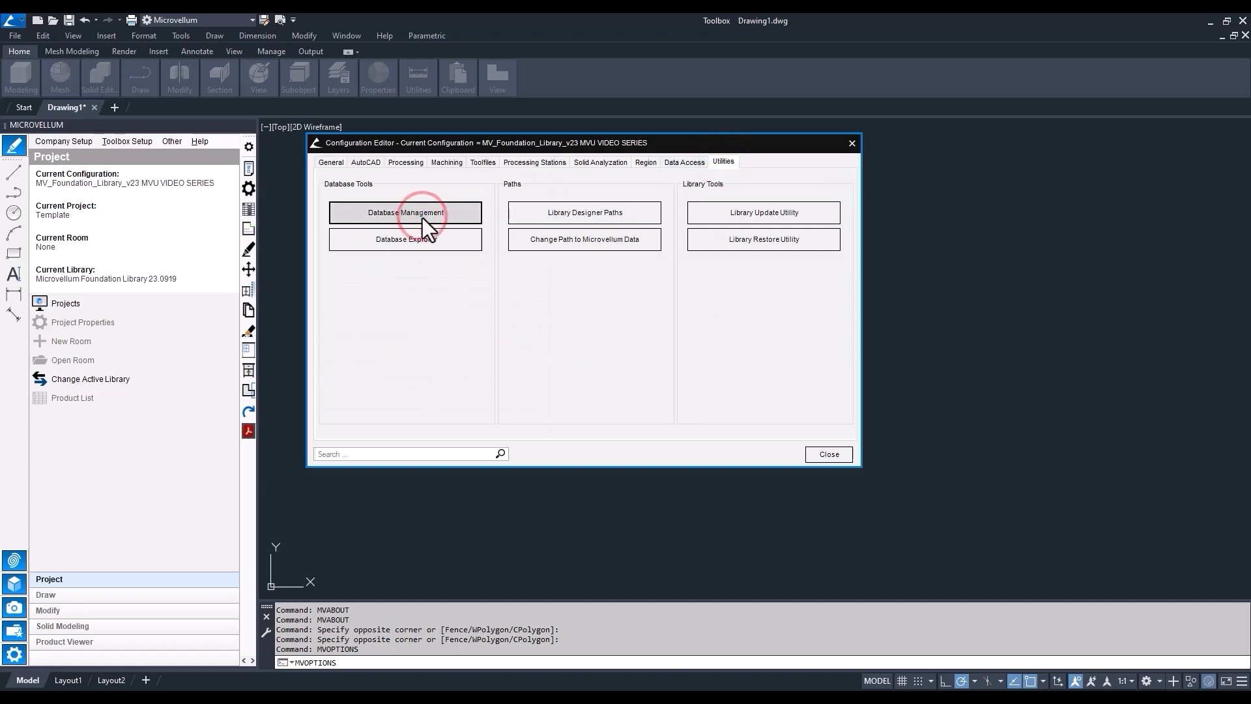
{"action": "left_click", "coordinate": [404, 212]}
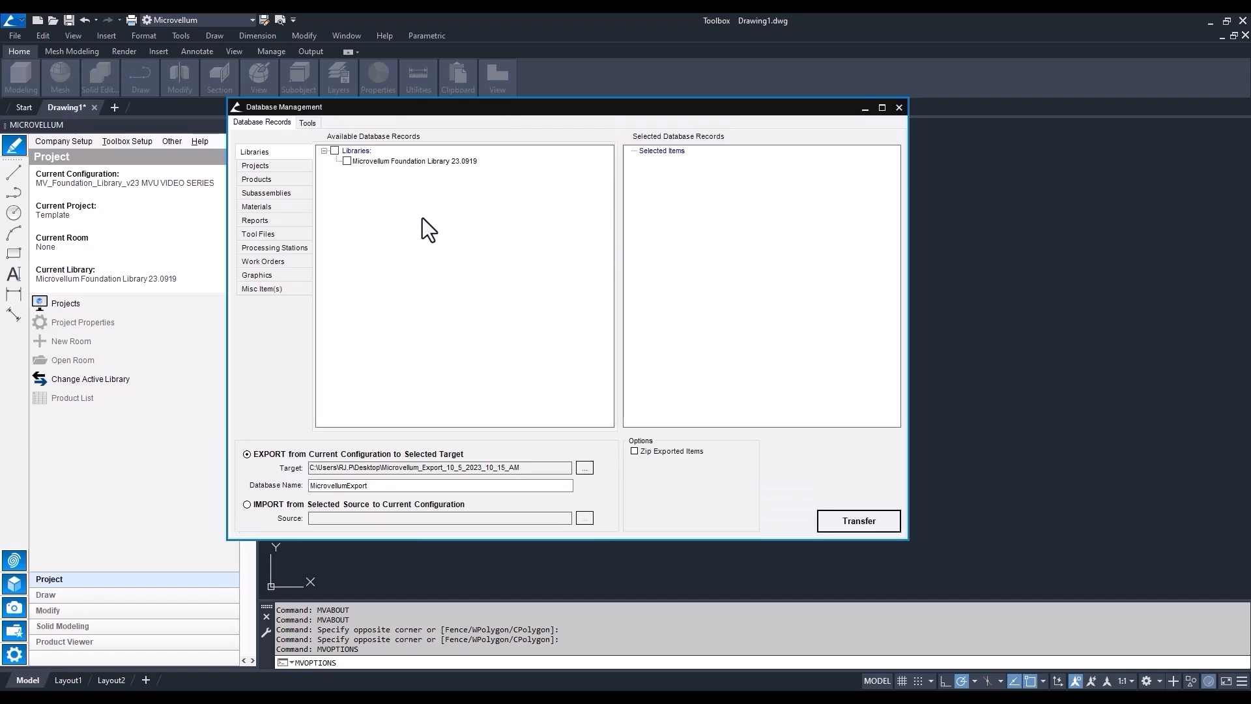
Load MicrovellumExport_MVU TEST EXPORT.sdf from the export folder as the import source
{"action": "left_click", "coordinate": [248, 504]}
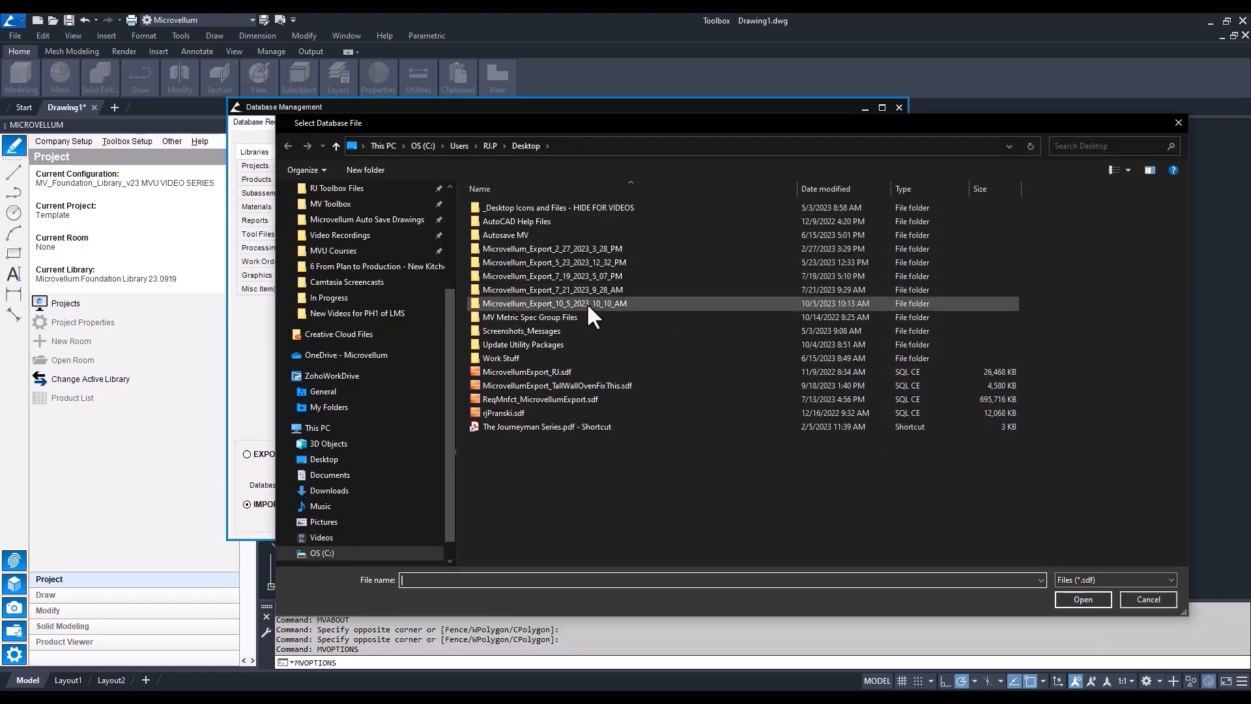
{"action": "double_click", "coordinate": [554, 303]}
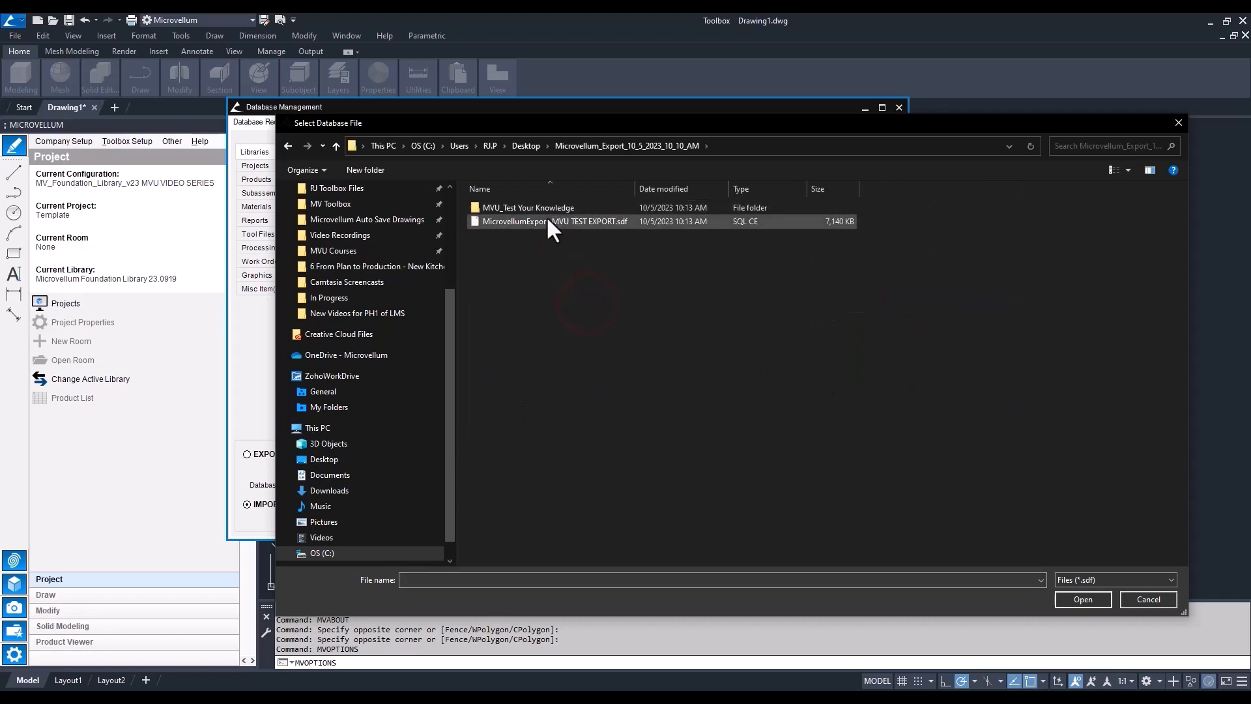
{"action": "left_click", "coordinate": [554, 221]}
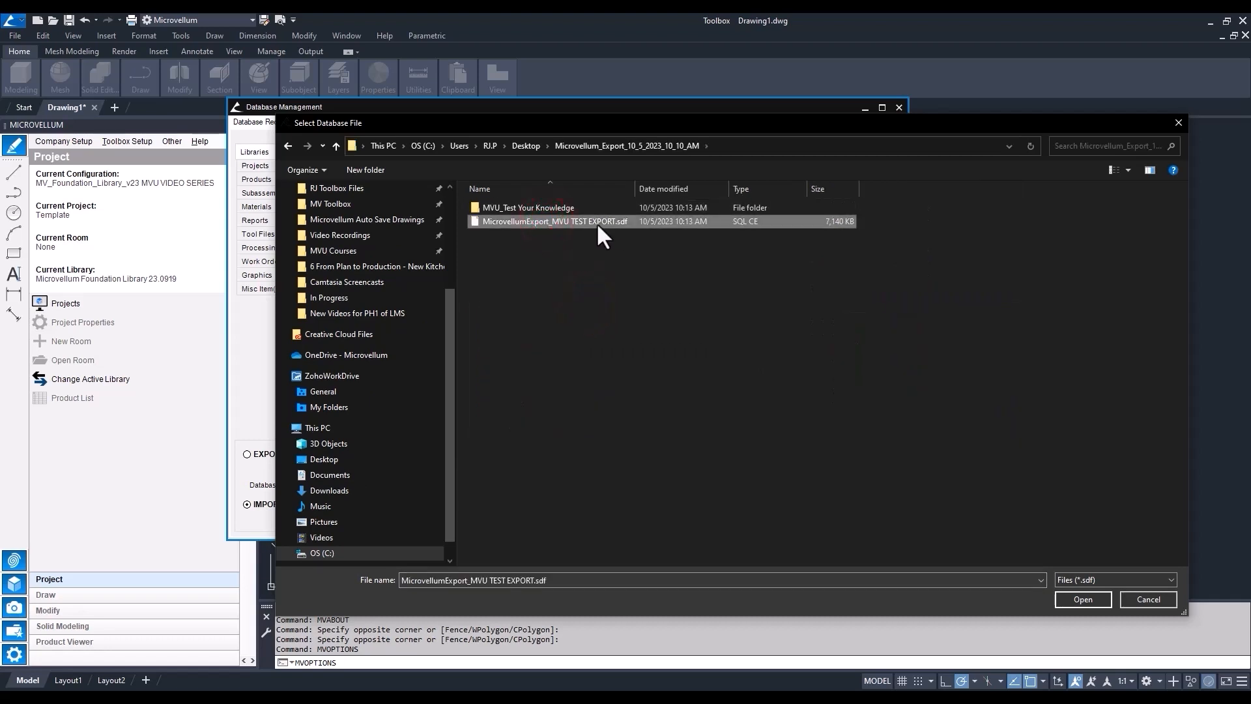
{"action": "mouse_move", "coordinate": [1097, 626]}
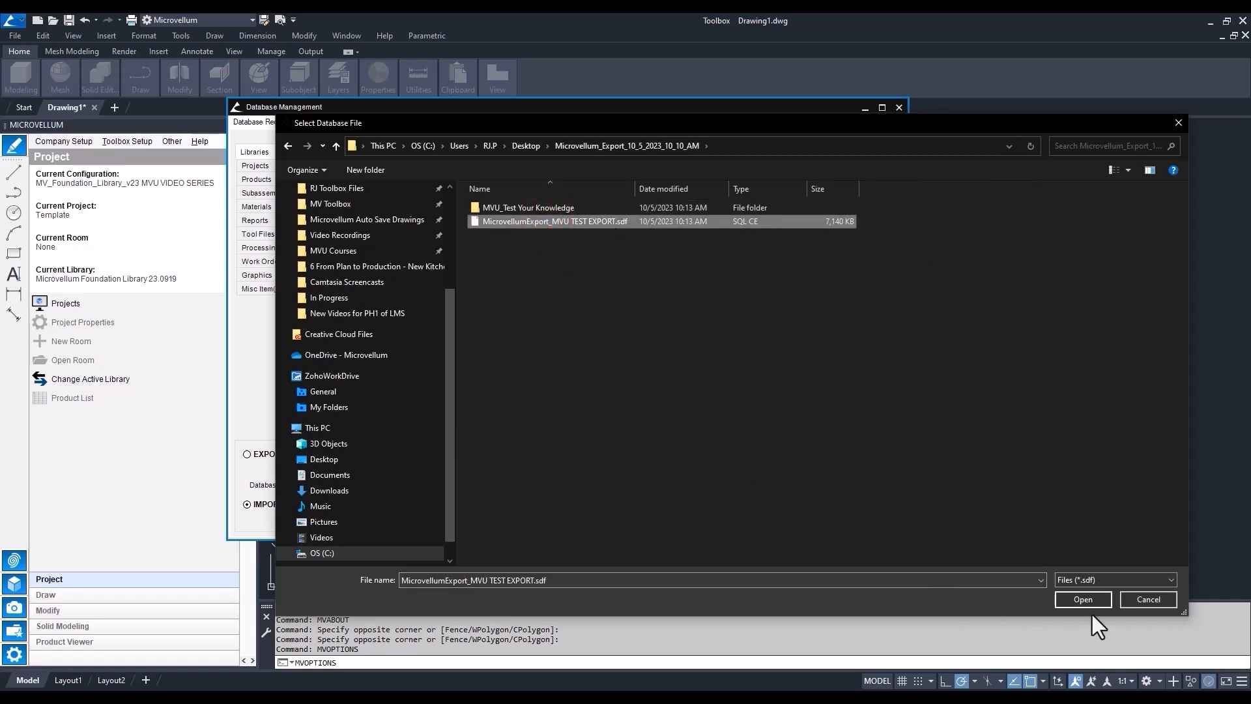
{"action": "left_click", "coordinate": [1082, 600]}
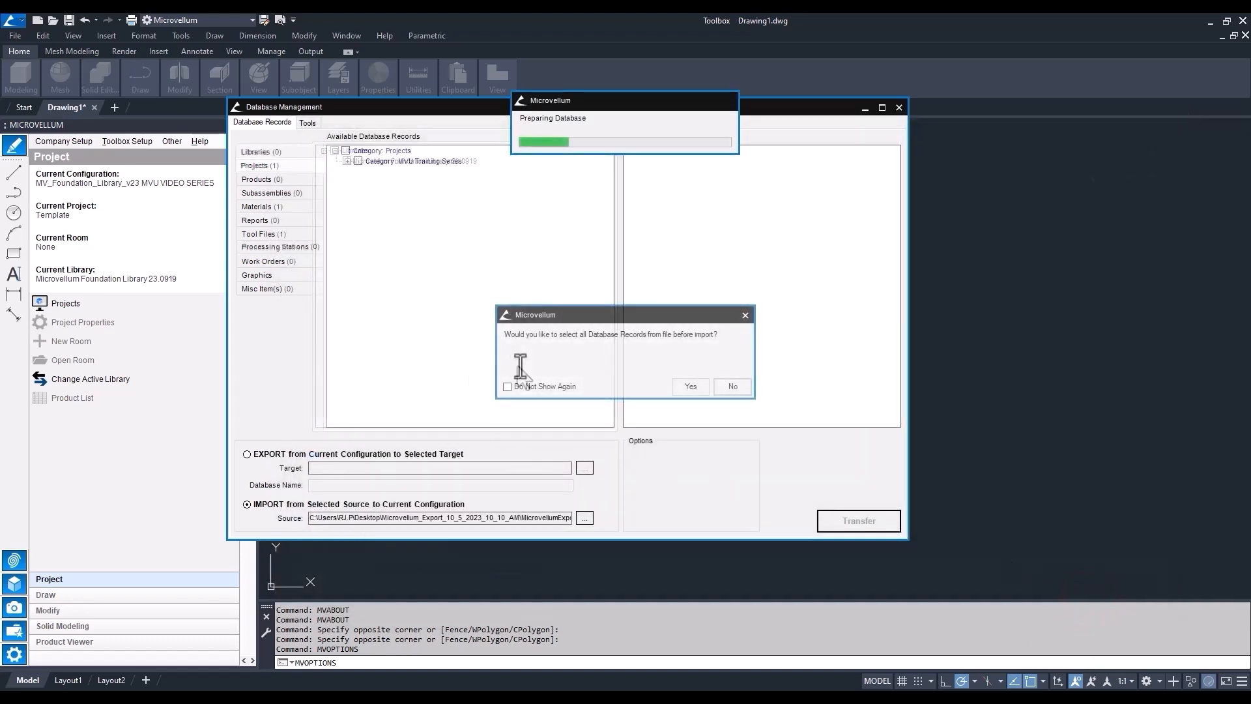
{"action": "mouse_move", "coordinate": [669, 360]}
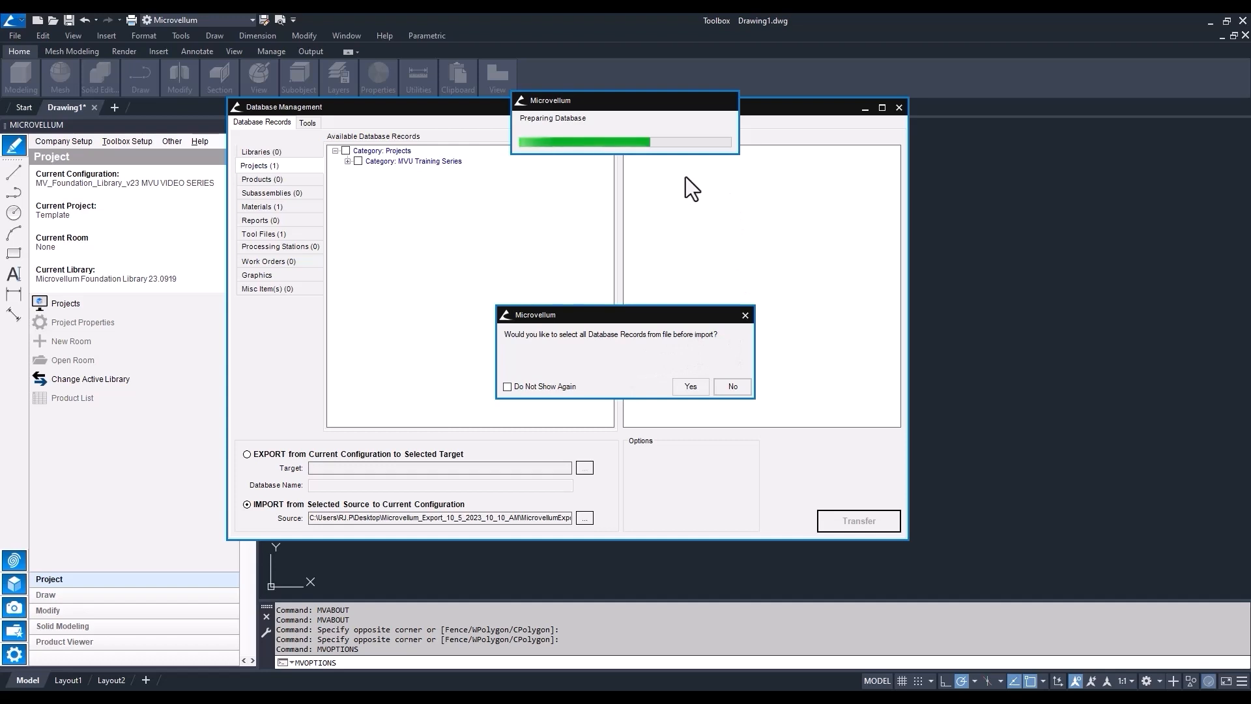
{"action": "mouse_move", "coordinate": [707, 228]}
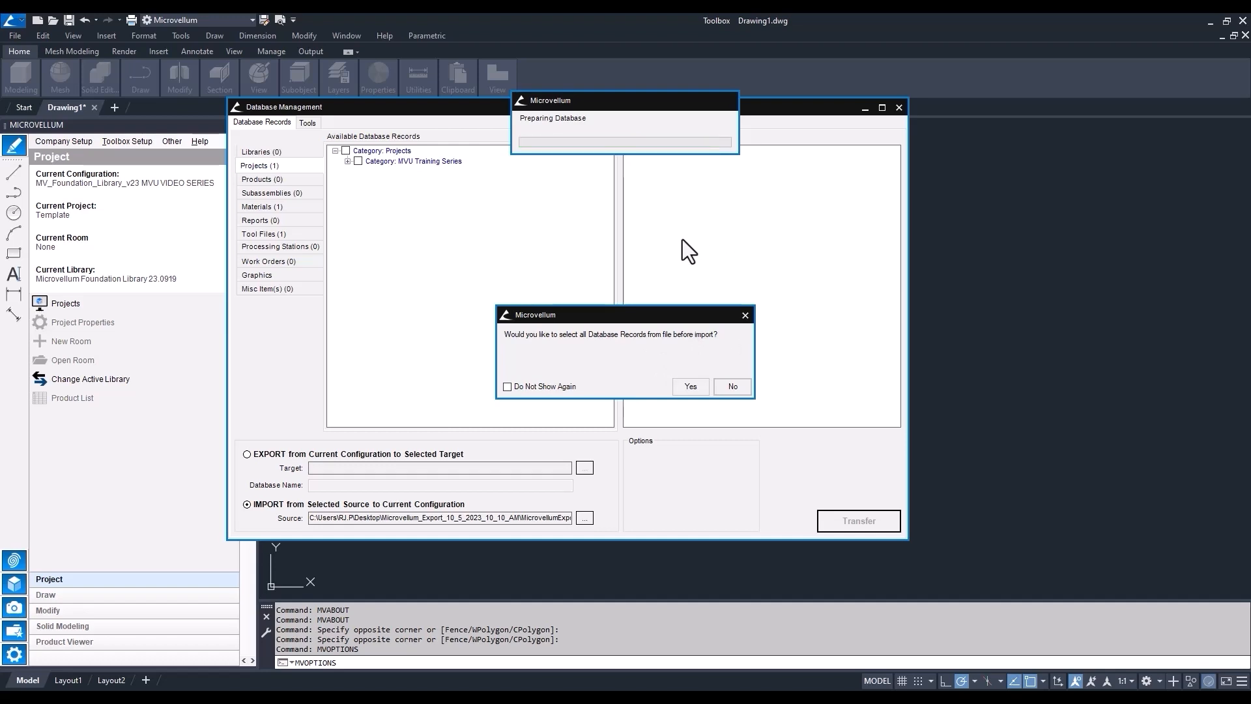
Answer Yes to select all database records from the export file
{"action": "left_click", "coordinate": [688, 387]}
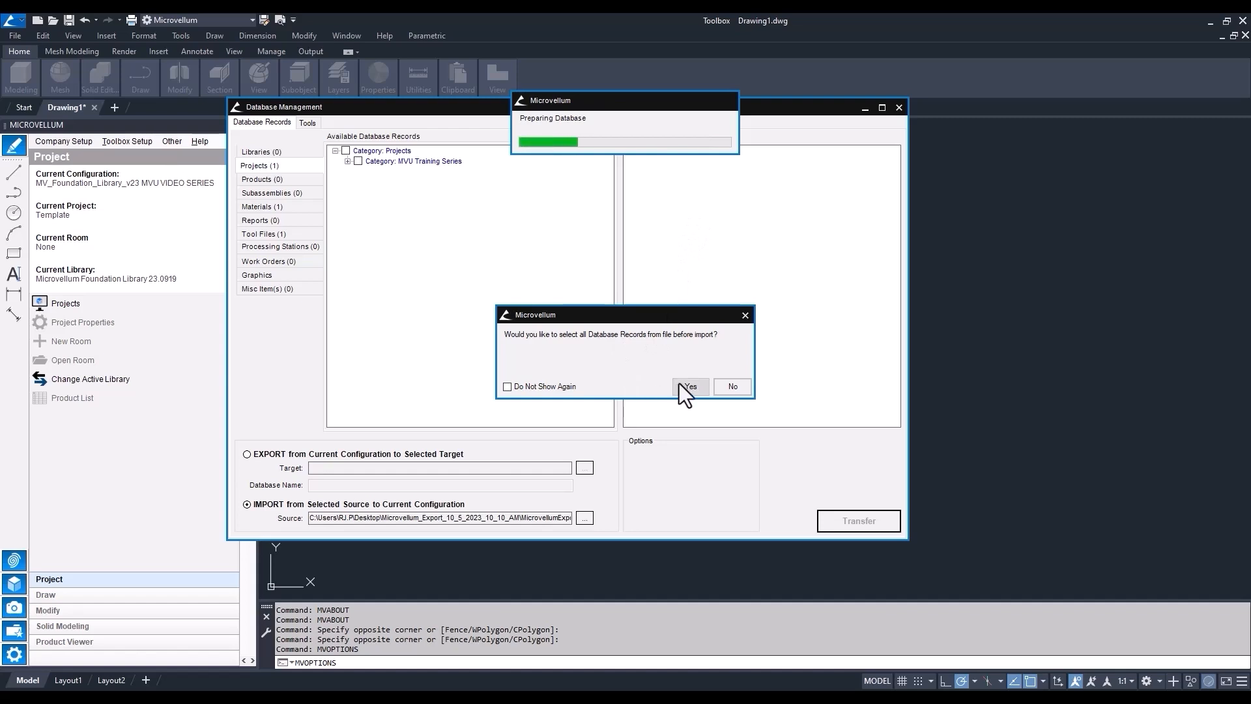
{"action": "mouse_move", "coordinate": [689, 397]}
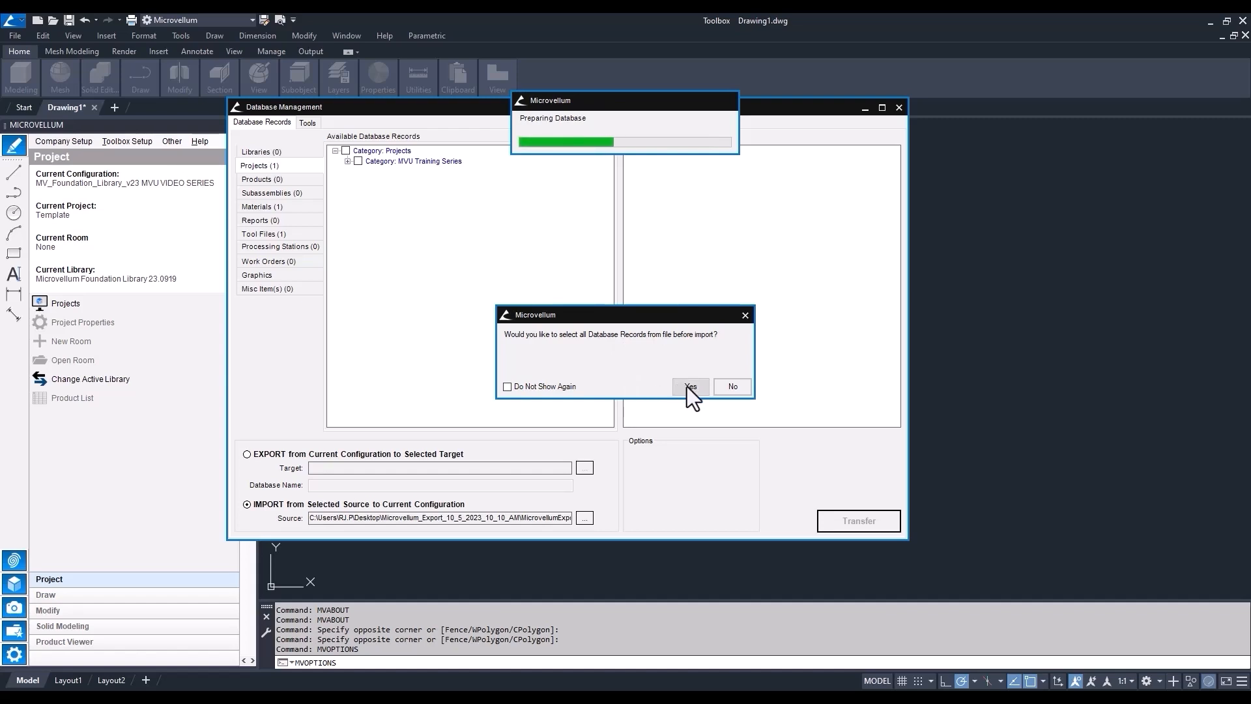
{"action": "left_click", "coordinate": [688, 386]}
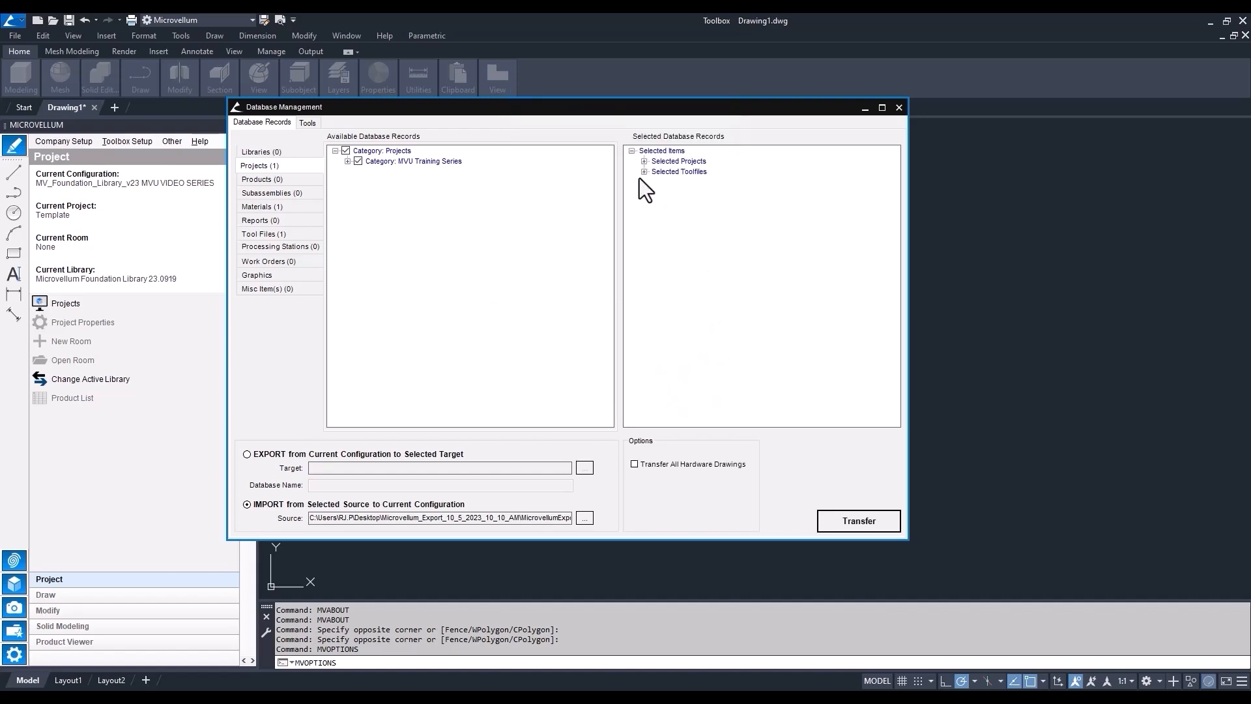
{"action": "mouse_move", "coordinate": [682, 182]}
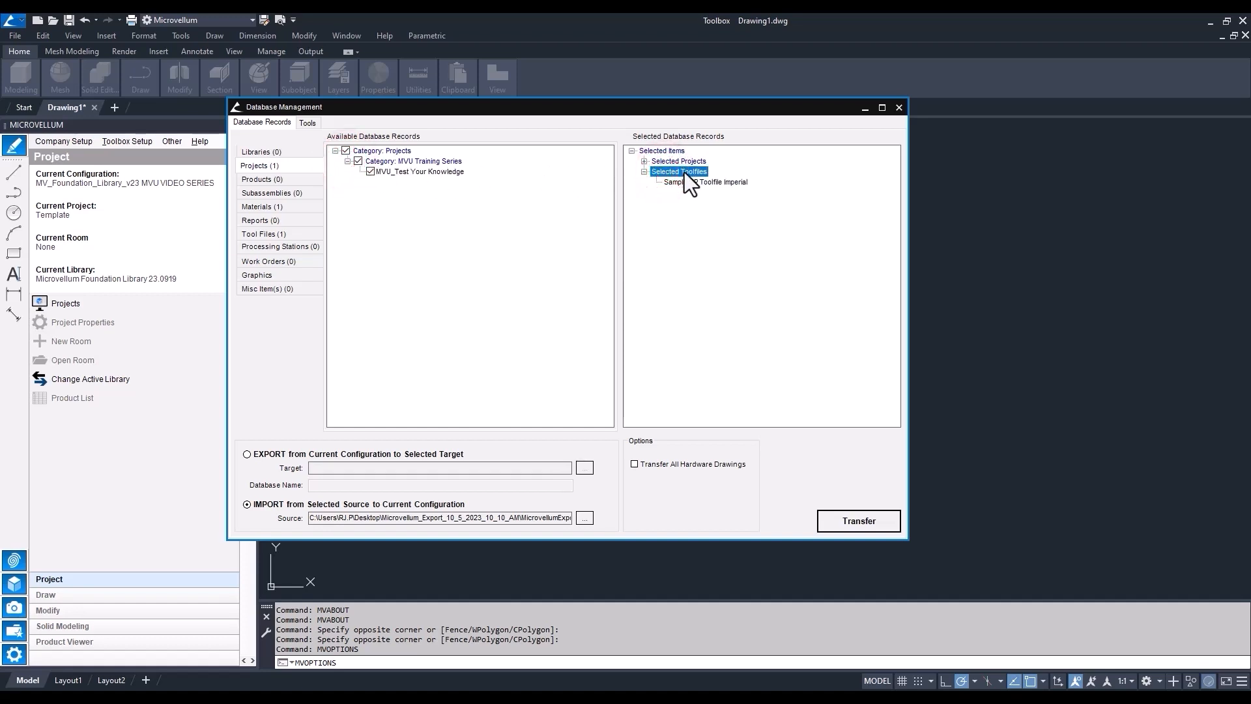
Remove the toolfile from the selected records, leaving only MVU_Test Your Knowledge, and start the transfer
{"action": "right_click", "coordinate": [678, 172]}
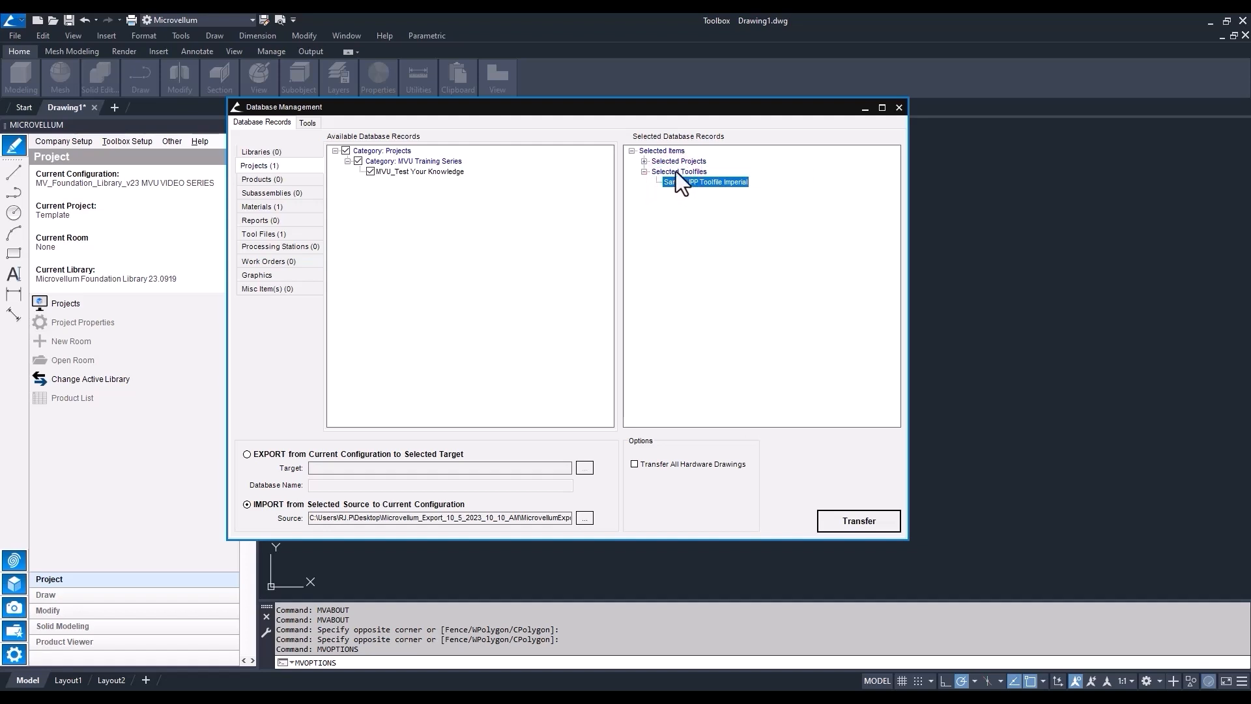
{"action": "right_click", "coordinate": [705, 181]}
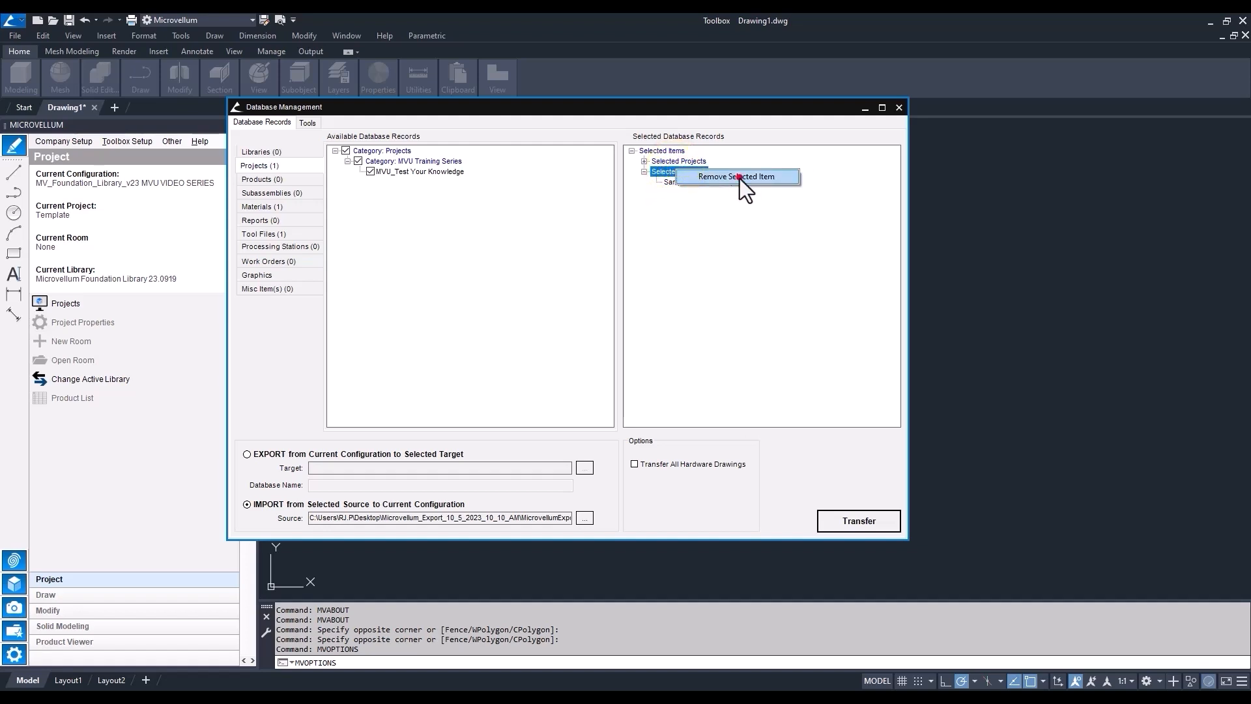
{"action": "left_click", "coordinate": [735, 177]}
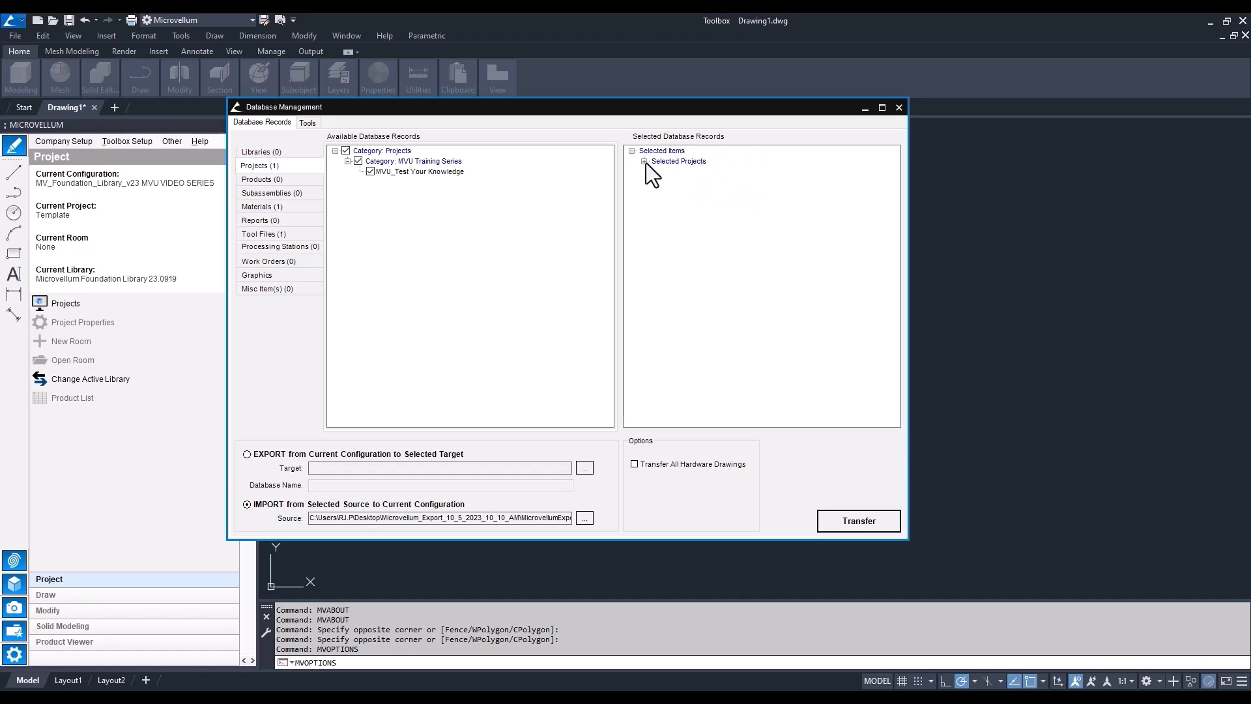
{"action": "left_click", "coordinate": [644, 161]}
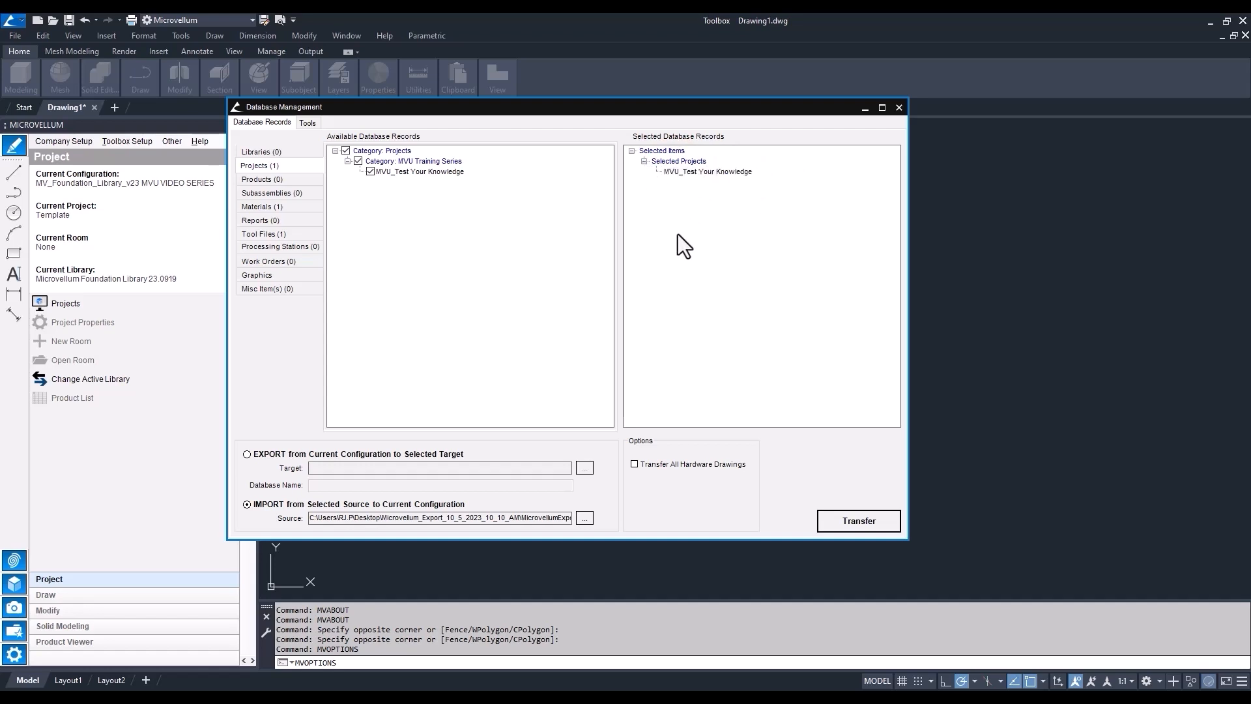
{"action": "left_click", "coordinate": [858, 520]}
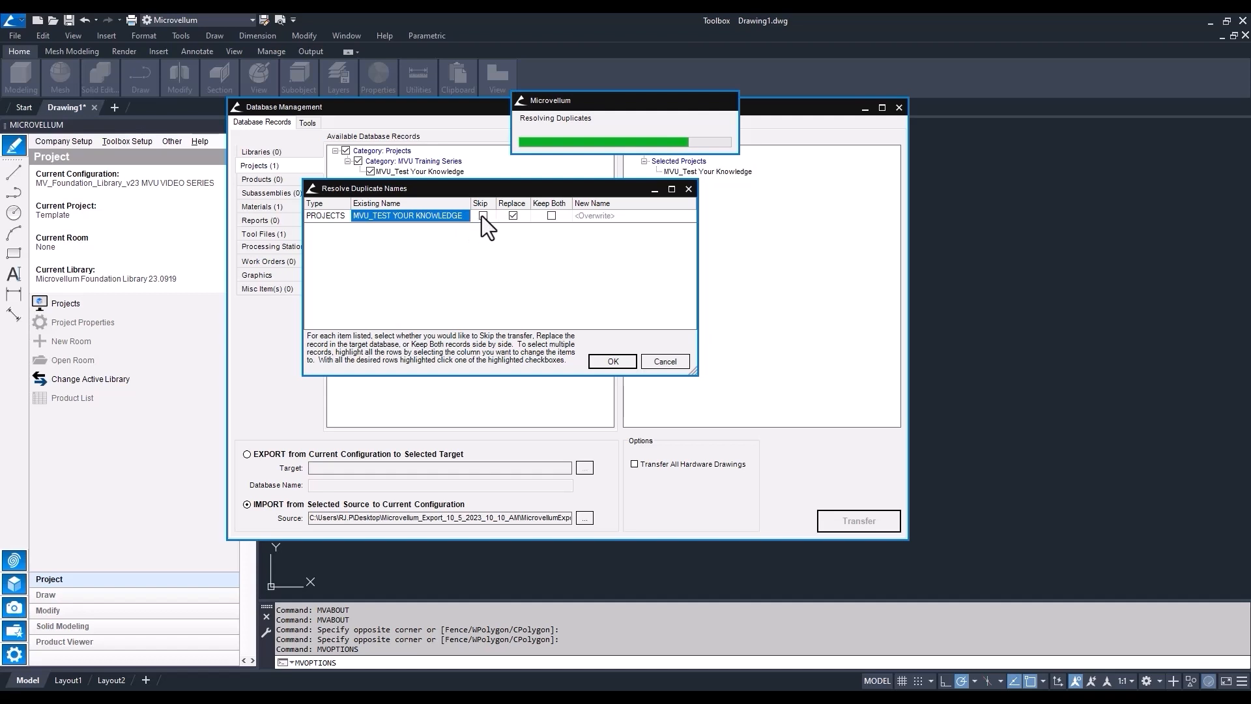
Resolve the duplicate with Keep Both, close Database Management, and cancel the save prompt
{"action": "left_click", "coordinate": [482, 216]}
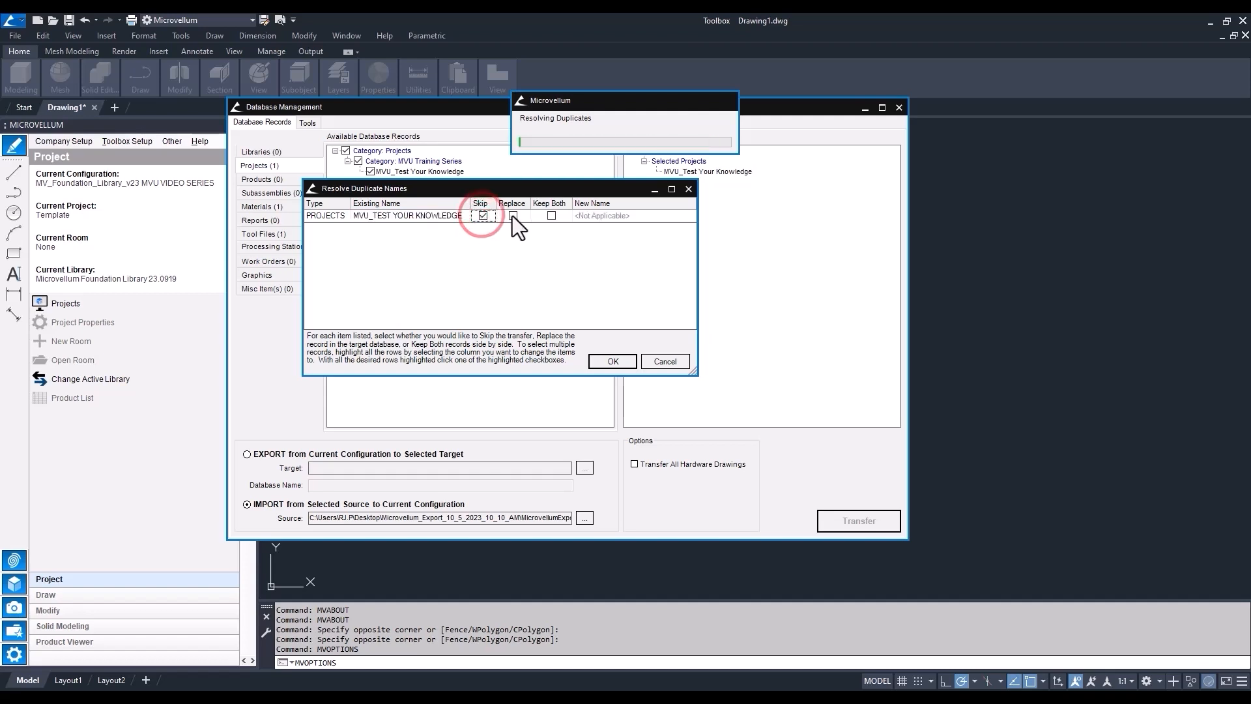
{"action": "left_click", "coordinate": [550, 216]}
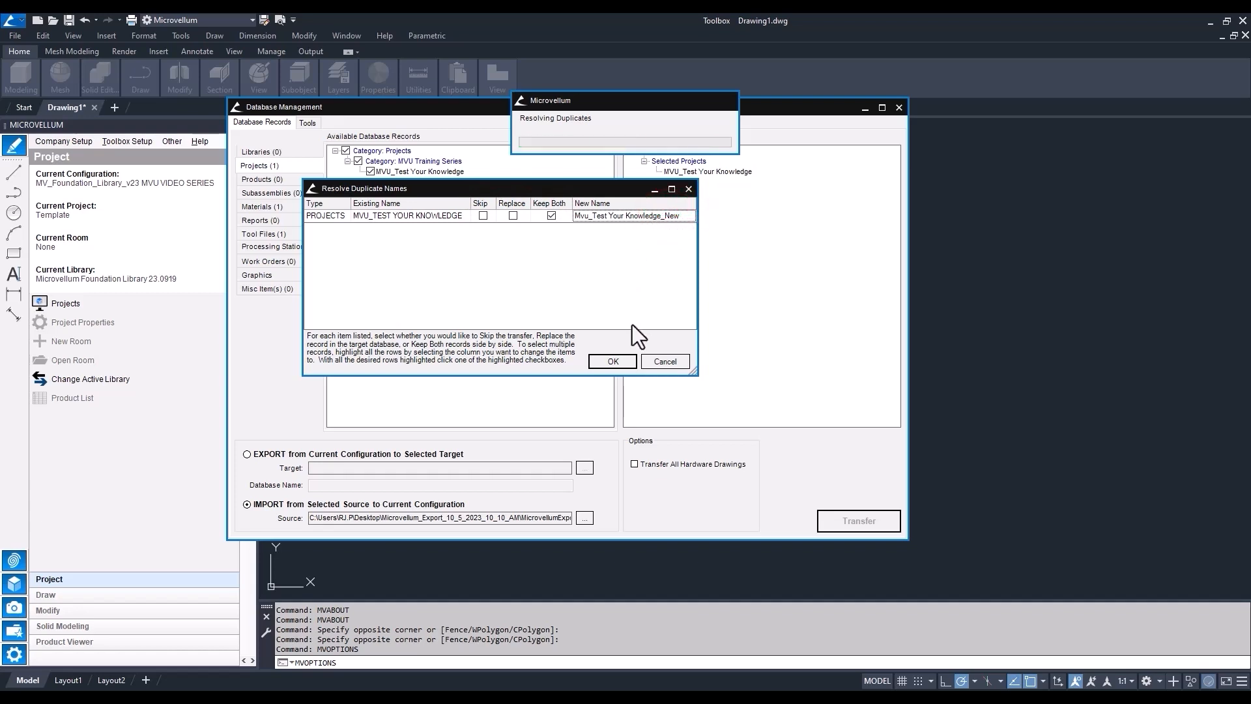
{"action": "left_click", "coordinate": [611, 360]}
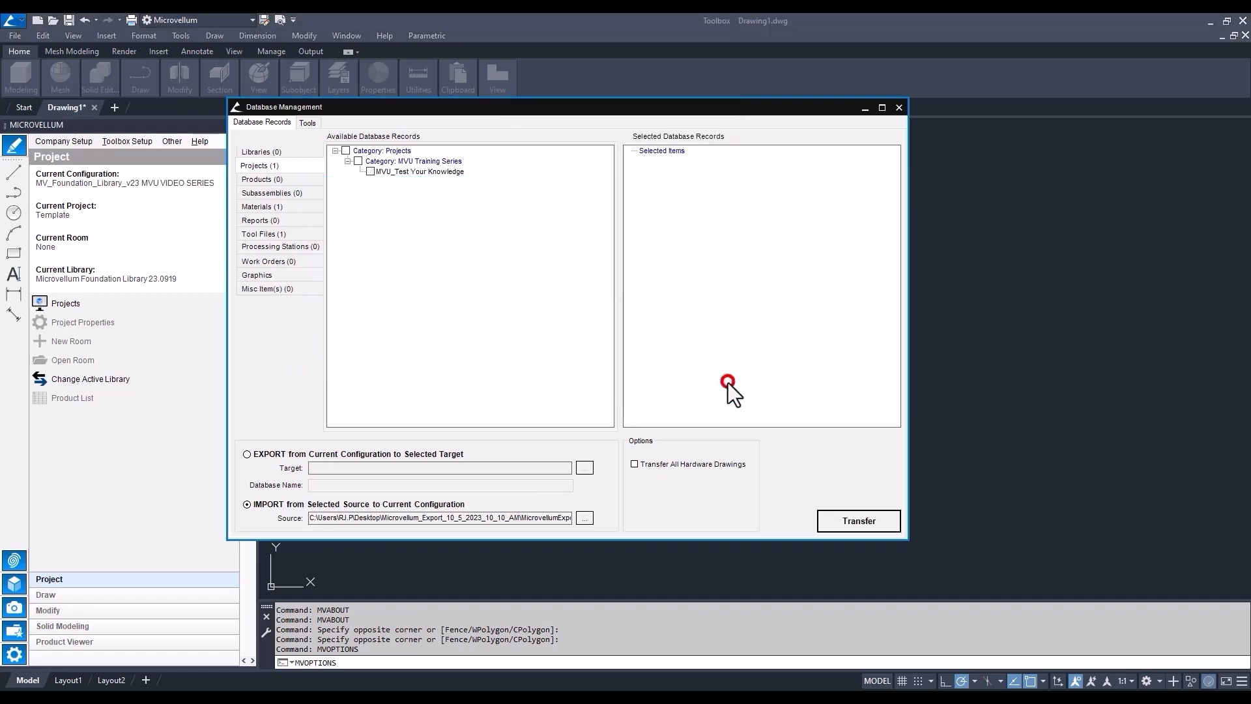
{"action": "left_click", "coordinate": [899, 107]}
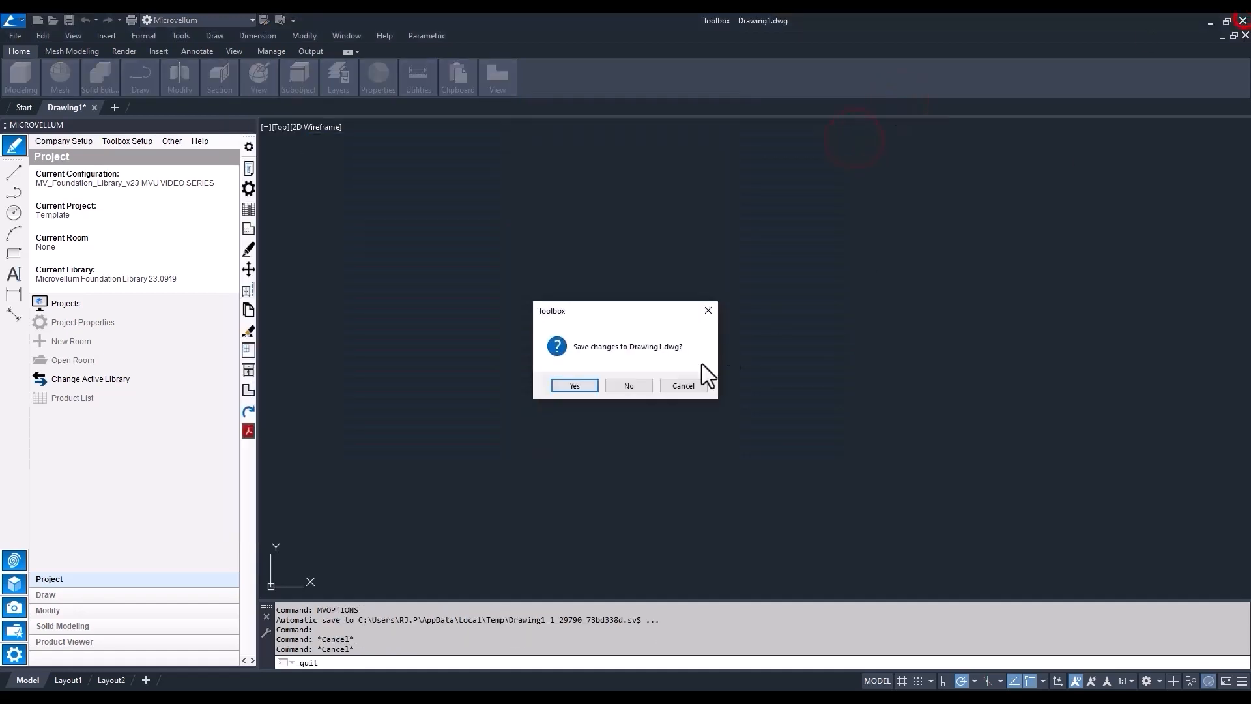
{"action": "left_click", "coordinate": [628, 385]}
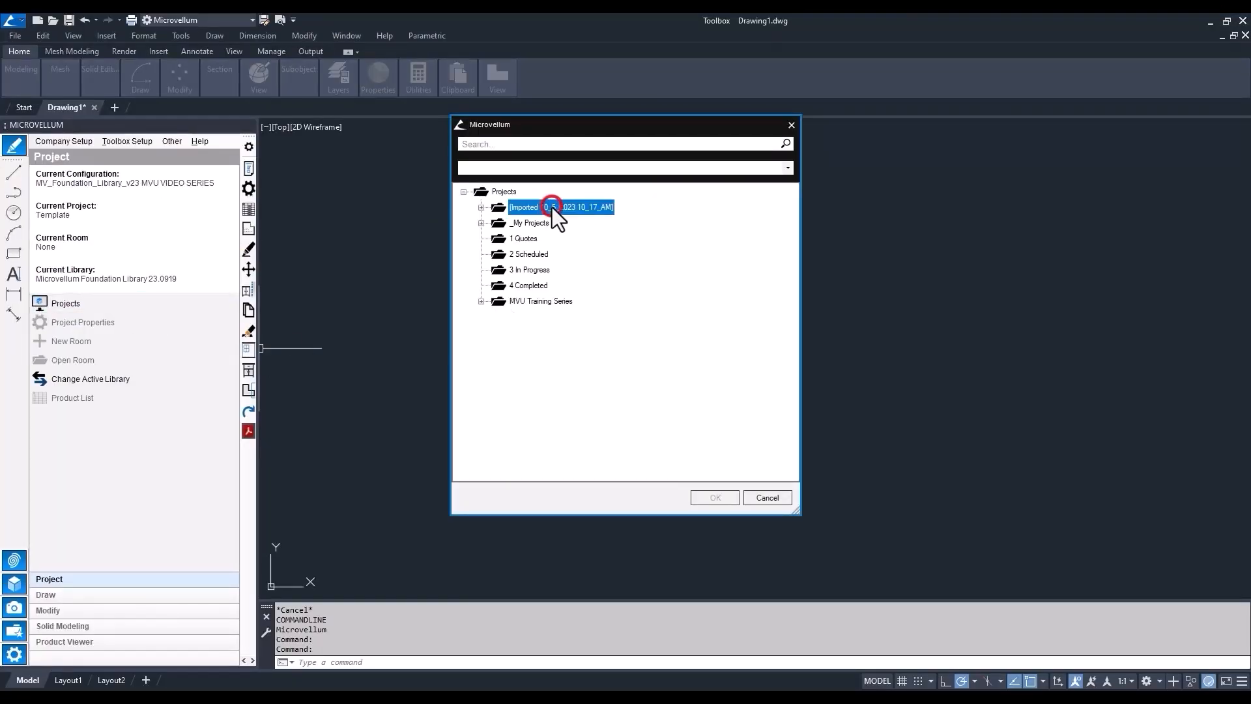
Expand the Imported 10_5_2023 folder and show actions for Mvu_Test Your Knowledge_New
{"action": "left_click", "coordinate": [481, 206]}
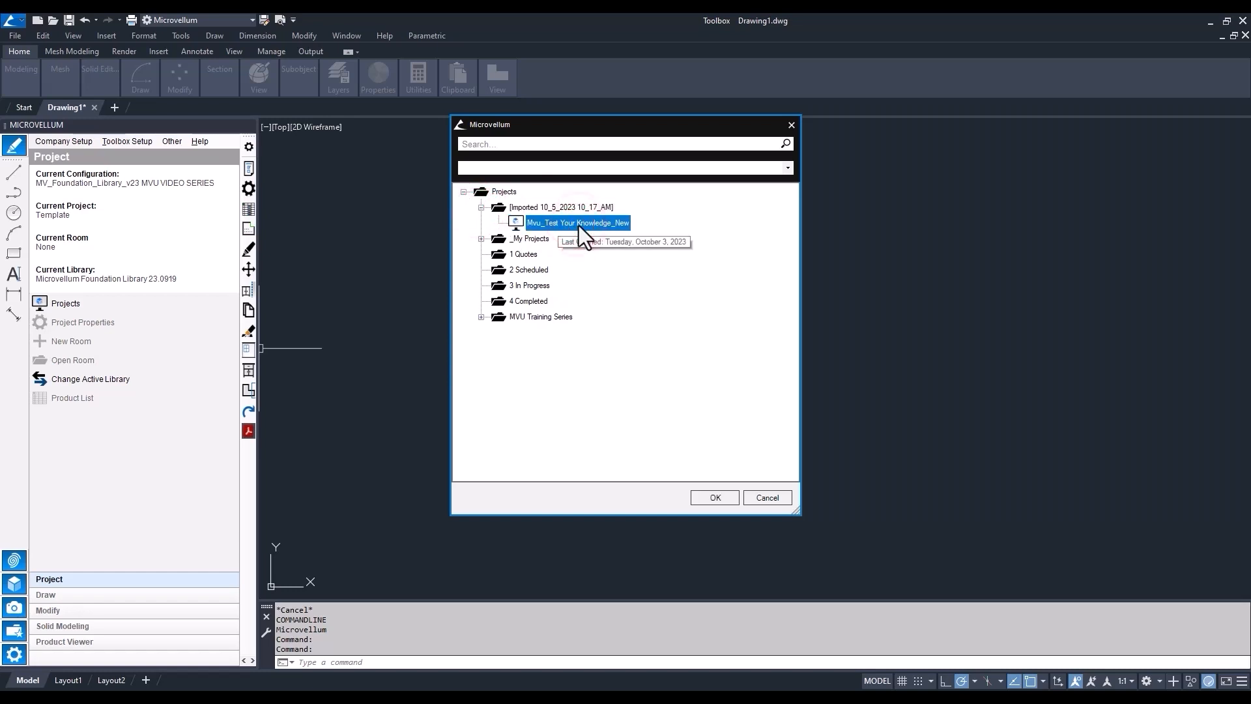
{"action": "right_click", "coordinate": [576, 223]}
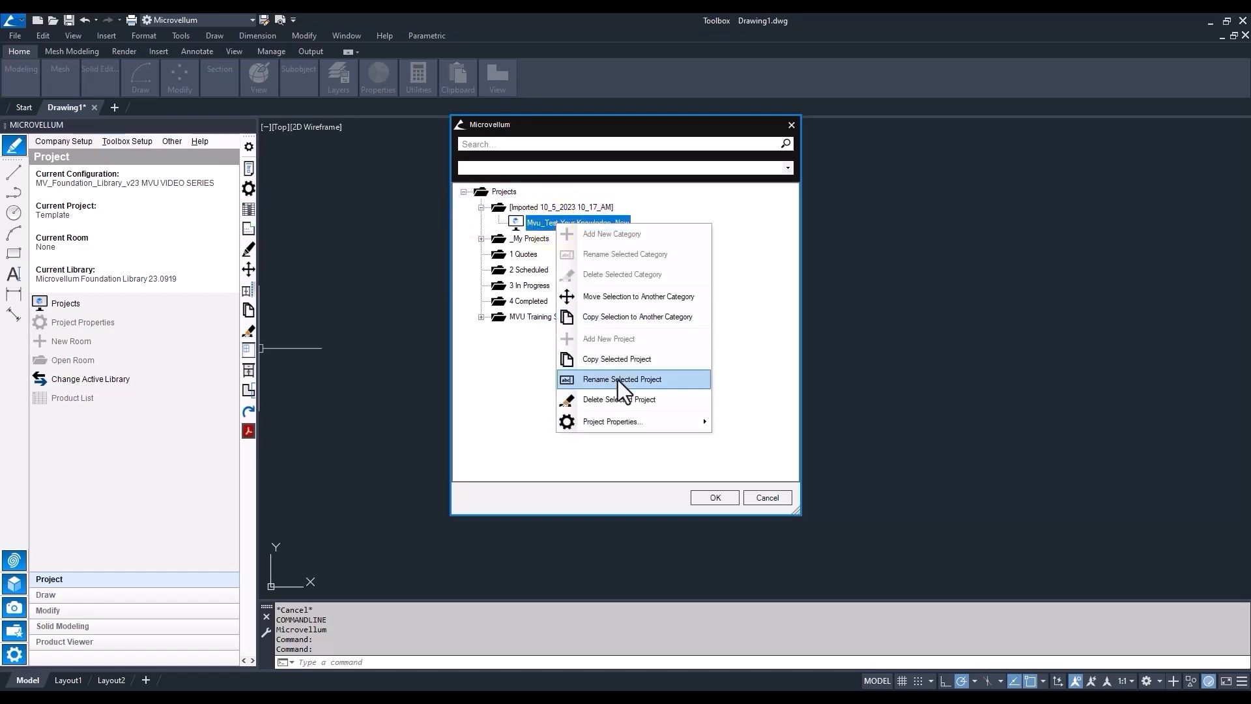
{"action": "left_click", "coordinate": [622, 379]}
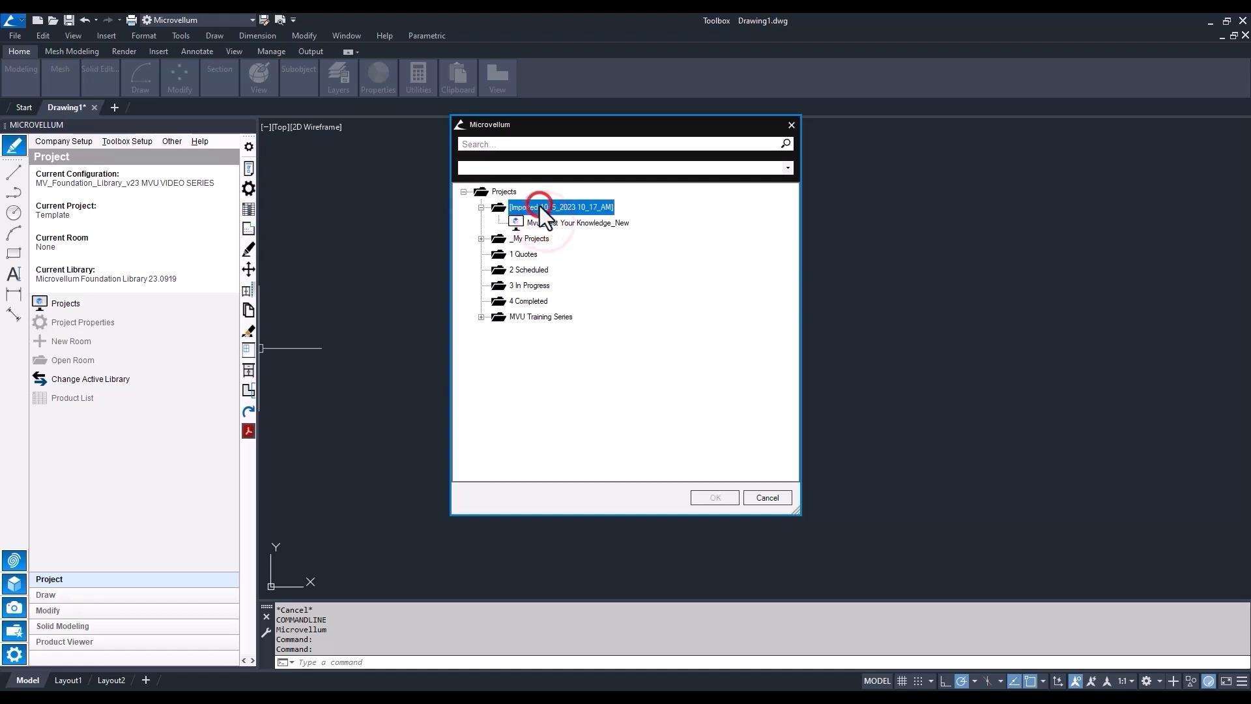
{"action": "right_click", "coordinate": [572, 223]}
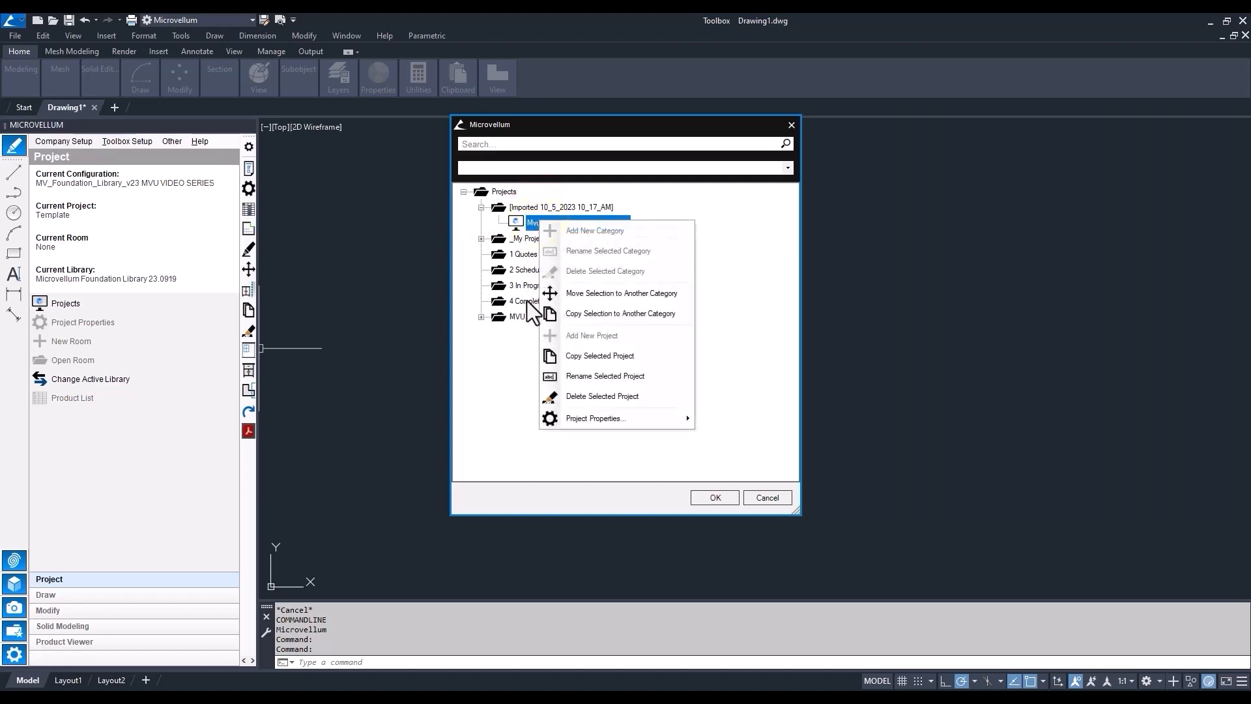